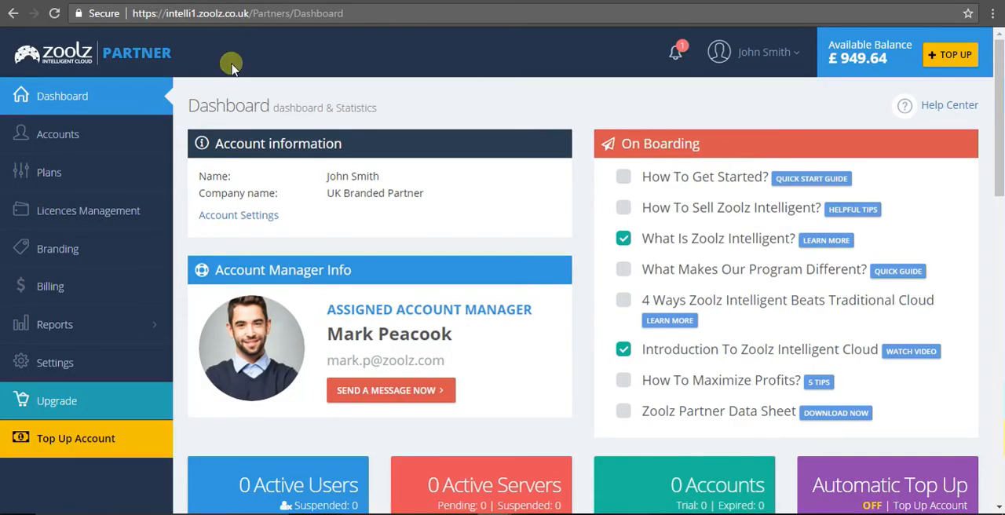
mouse_move(250, 107)
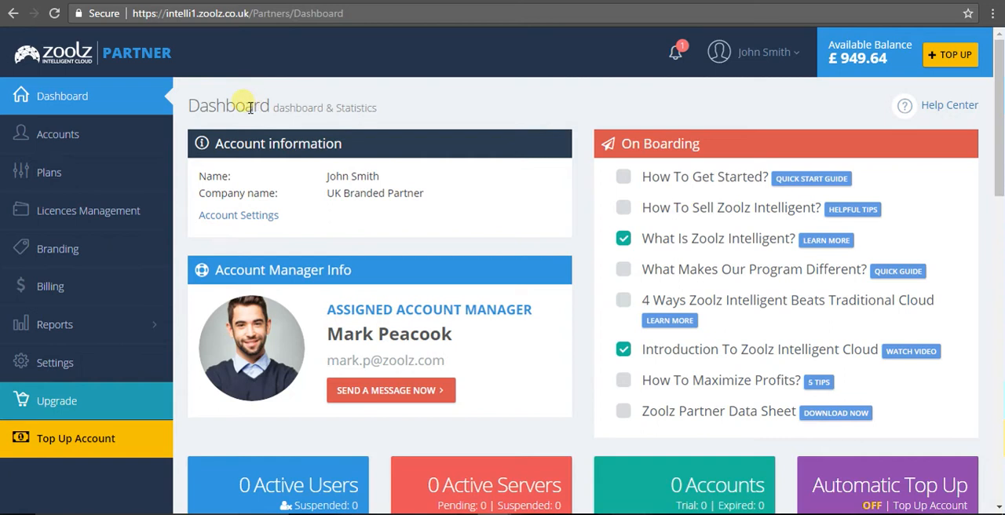
mouse_move(422, 325)
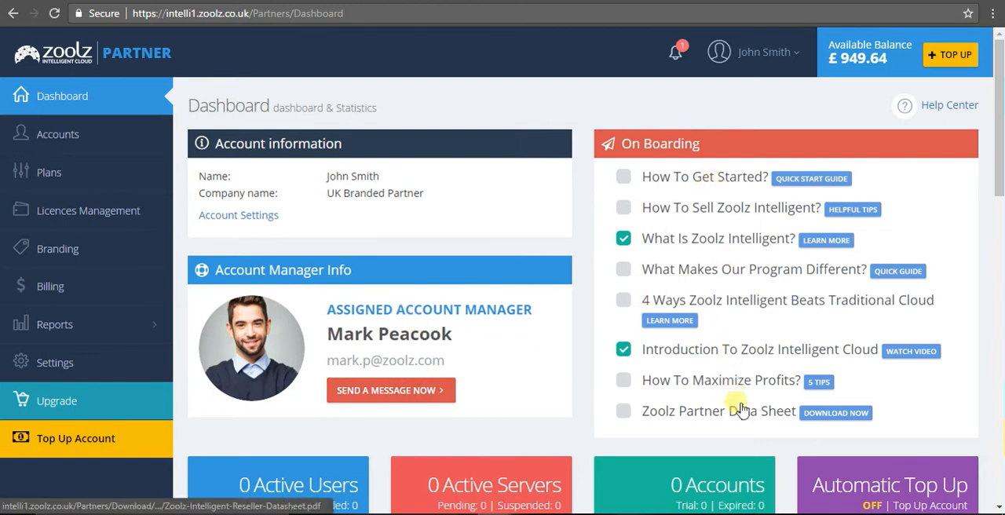
- Show the Upgrade Account comparison of Partner versus Branded Partner monthly prices
scroll("down", 3)
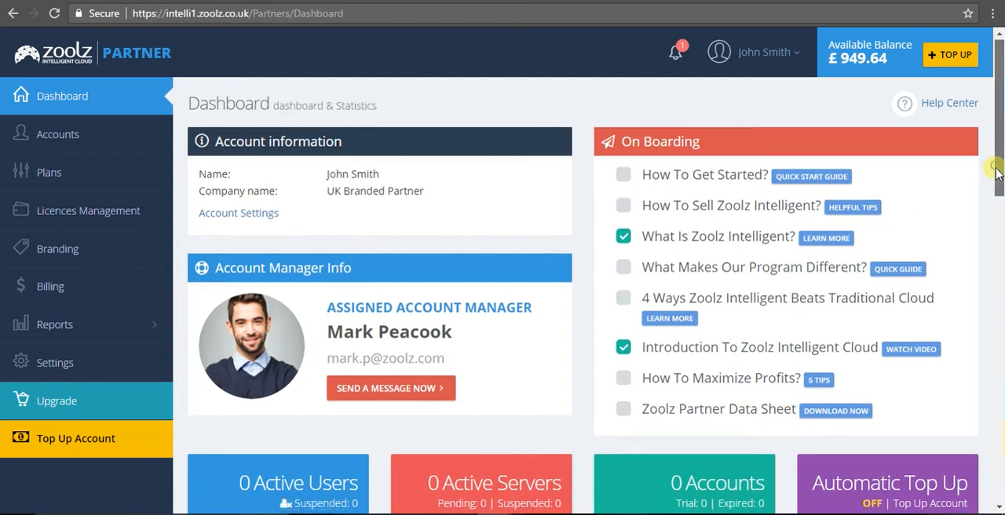
scroll("down", 3)
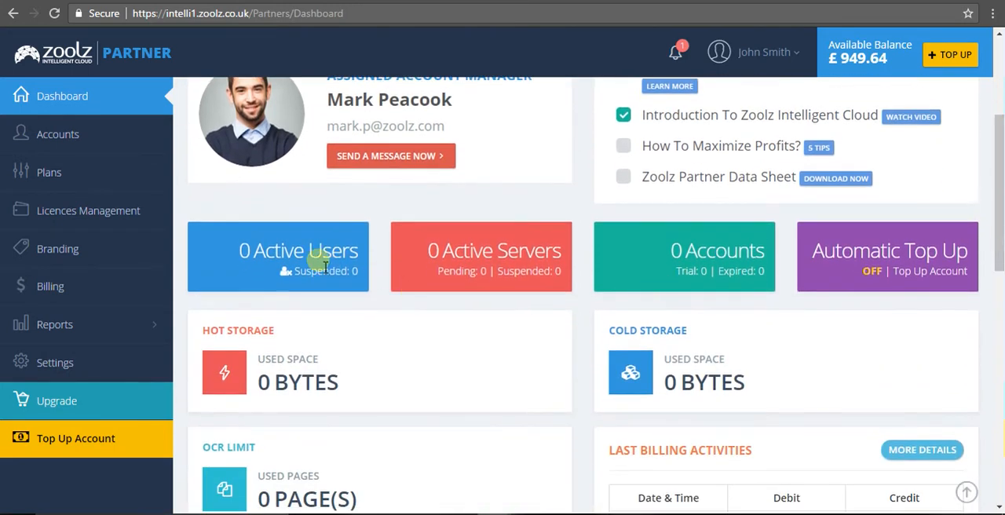
mouse_move(402, 371)
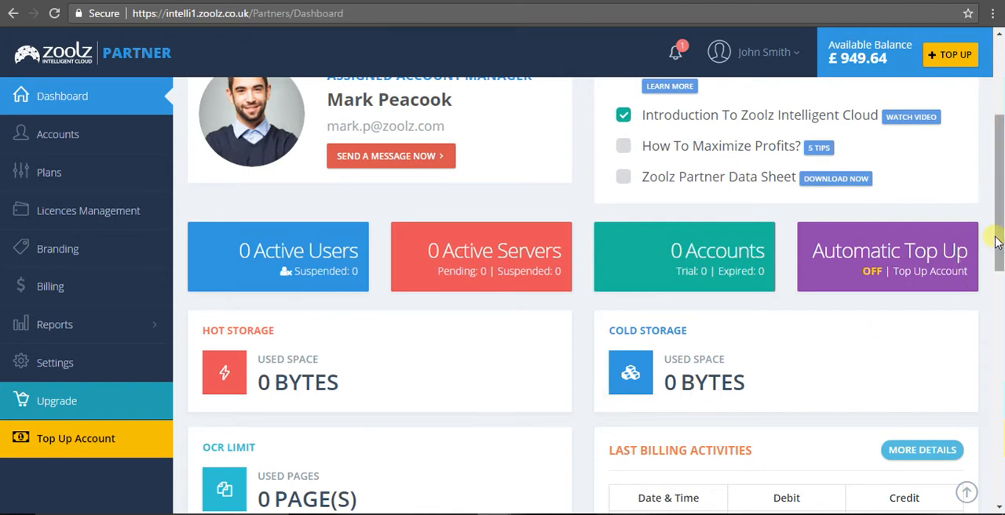
scroll("down", 3)
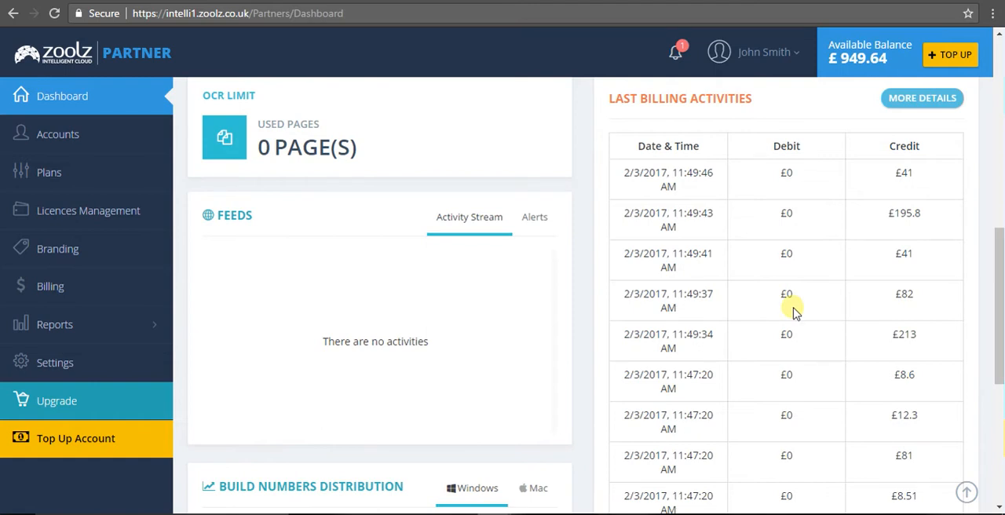
left_click(57, 401)
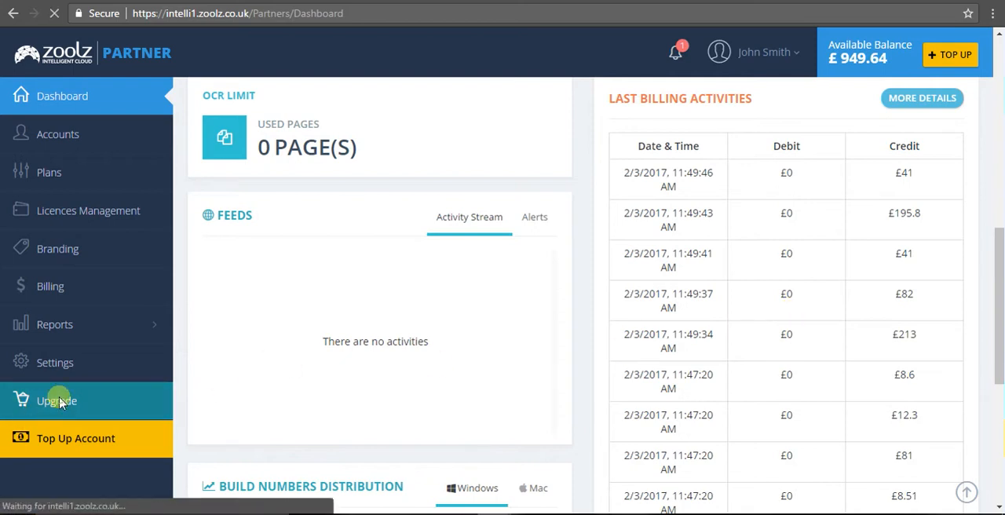
left_click(56, 401)
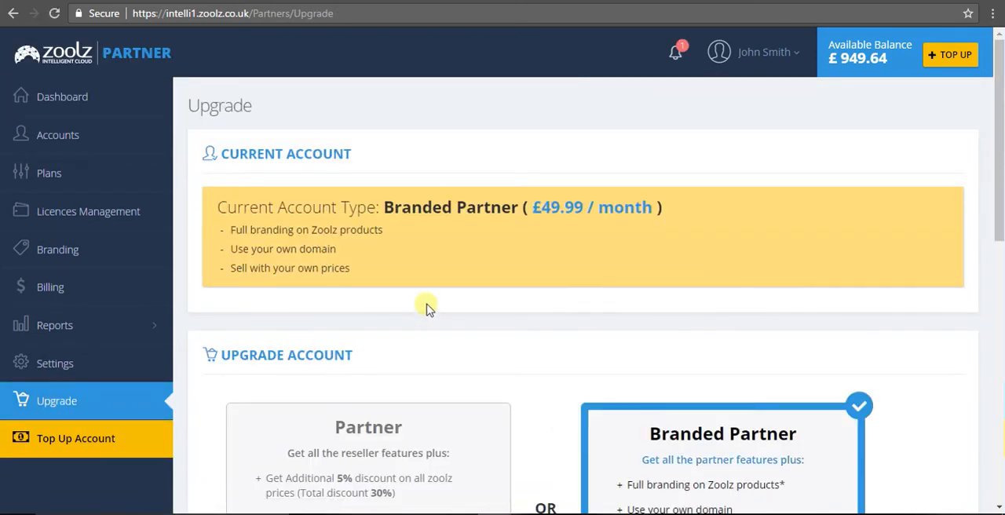
mouse_move(993, 161)
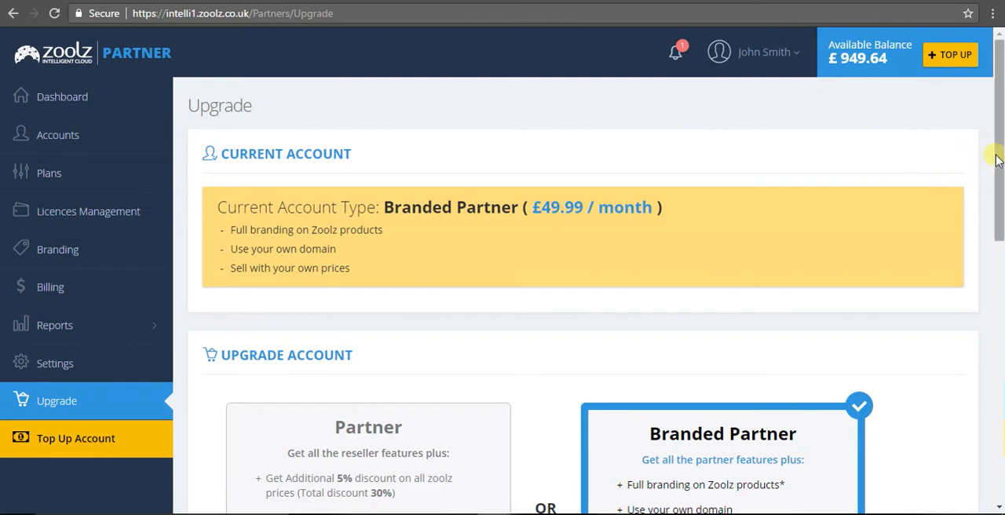
scroll("down", 3)
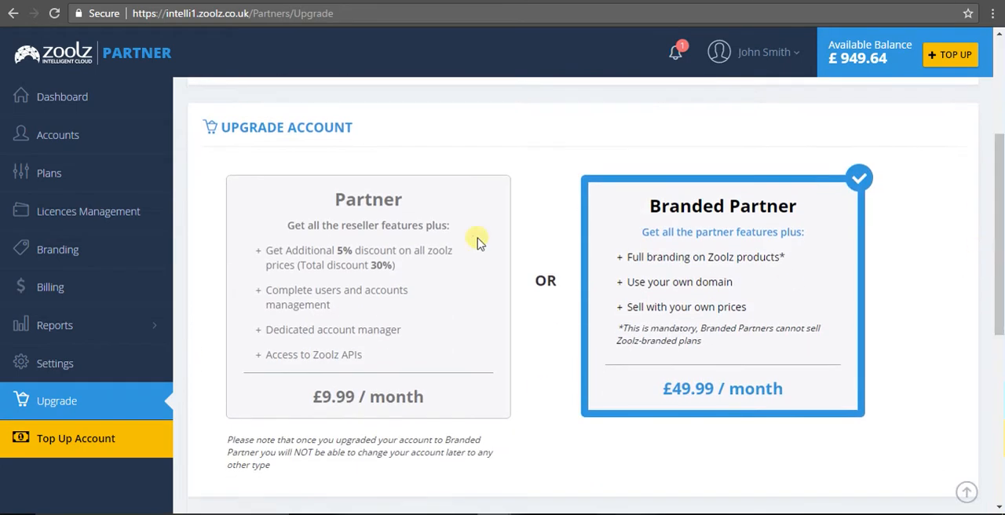
mouse_move(454, 238)
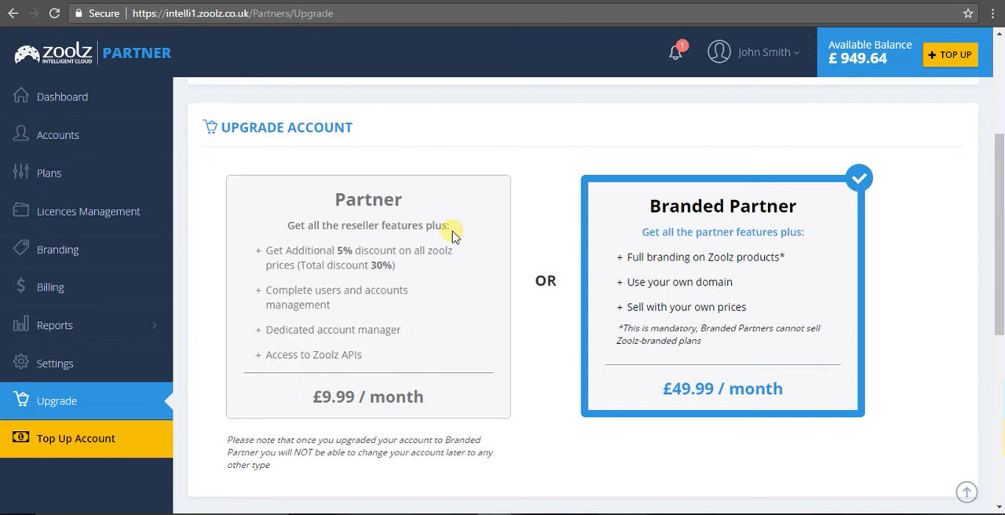
mouse_move(364, 229)
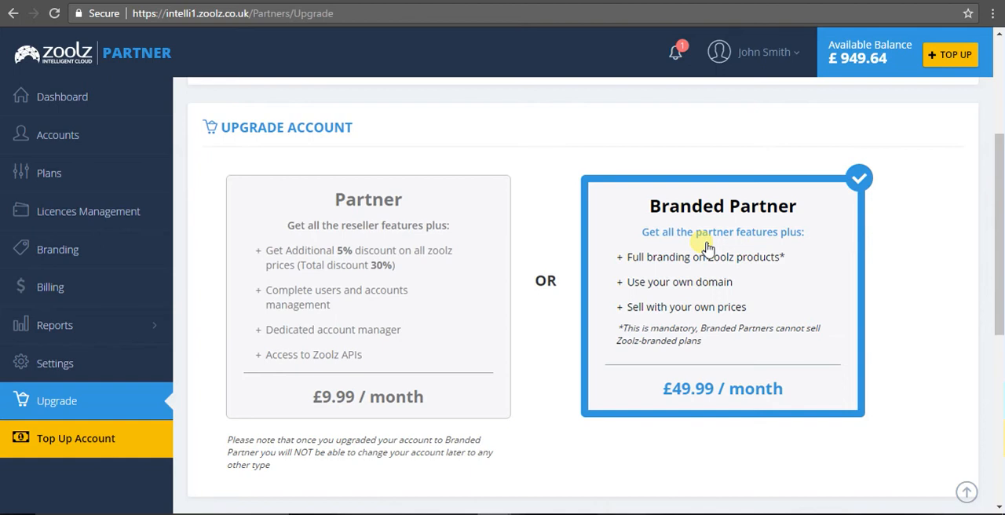
mouse_move(57, 248)
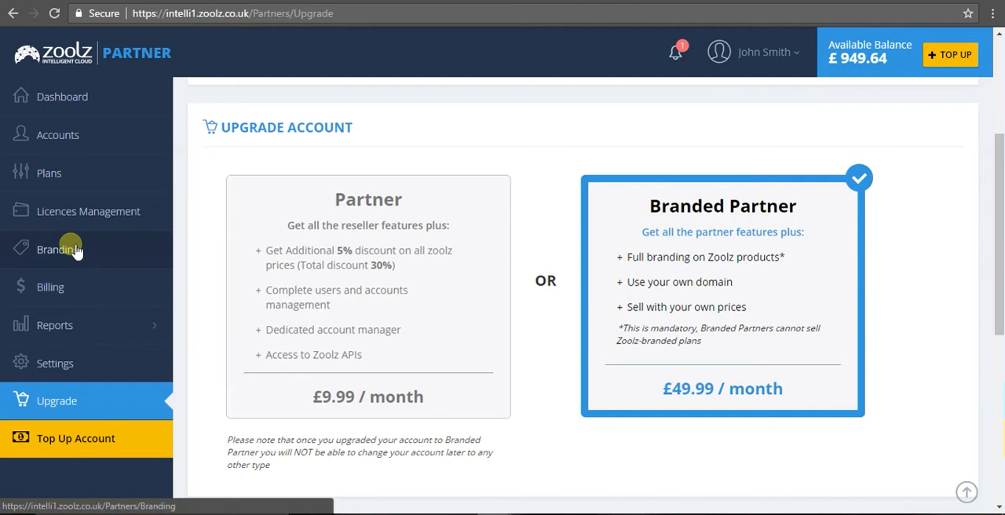
- Go to Branding step 1 and review the Web & Software settings down to Links
left_click(55, 250)
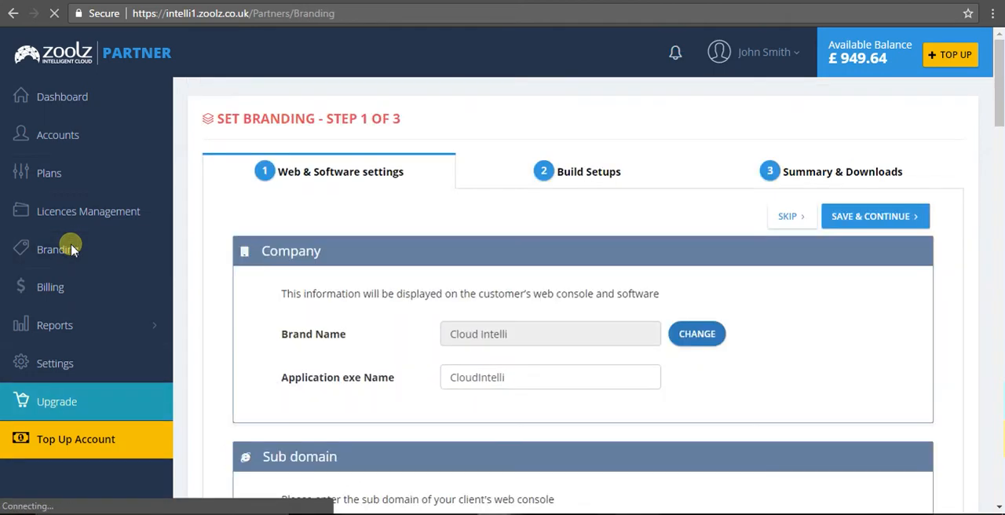
left_click(57, 248)
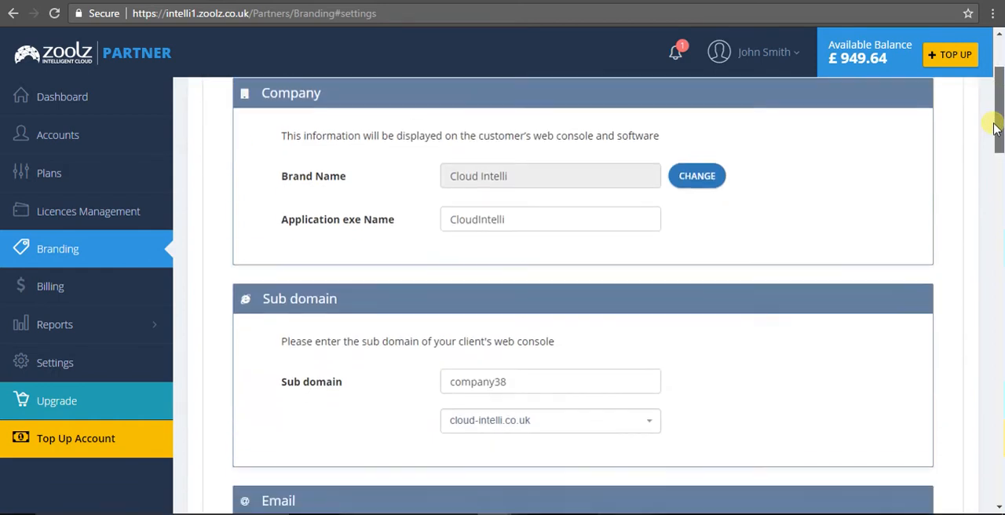
scroll("down", 3)
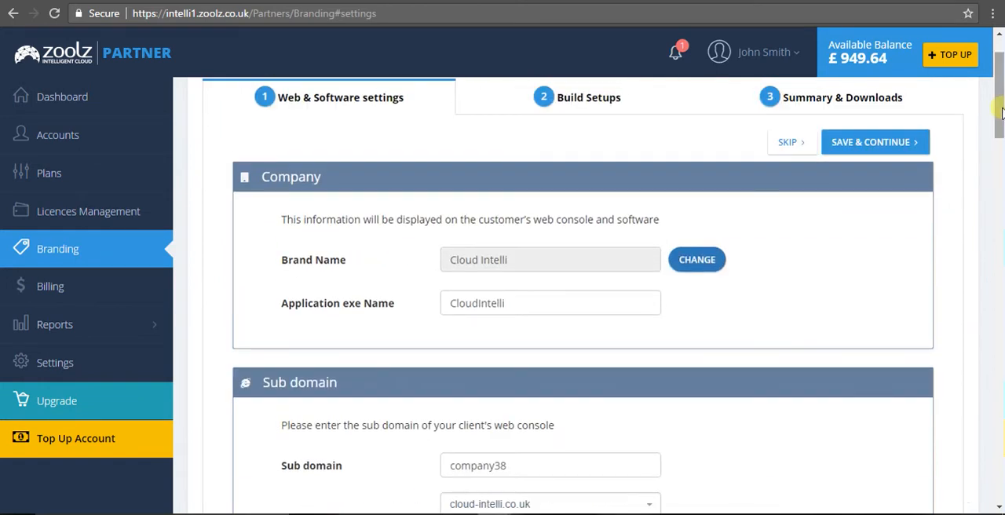
scroll("down", 3)
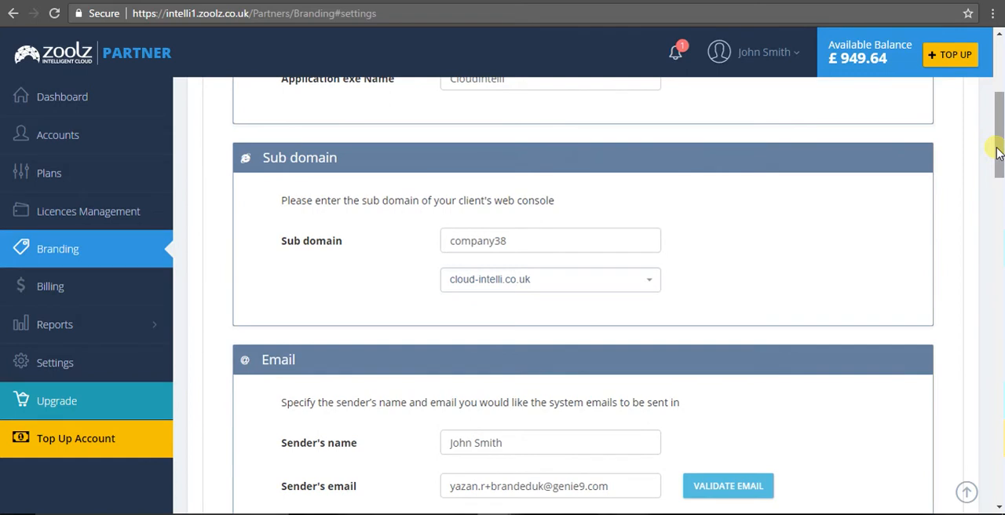
scroll("down", 3)
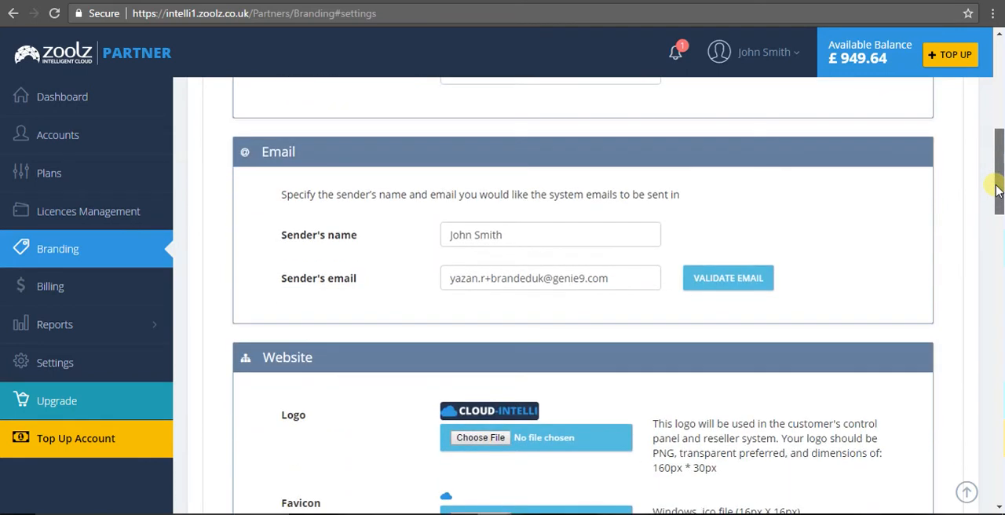
scroll("down", 3)
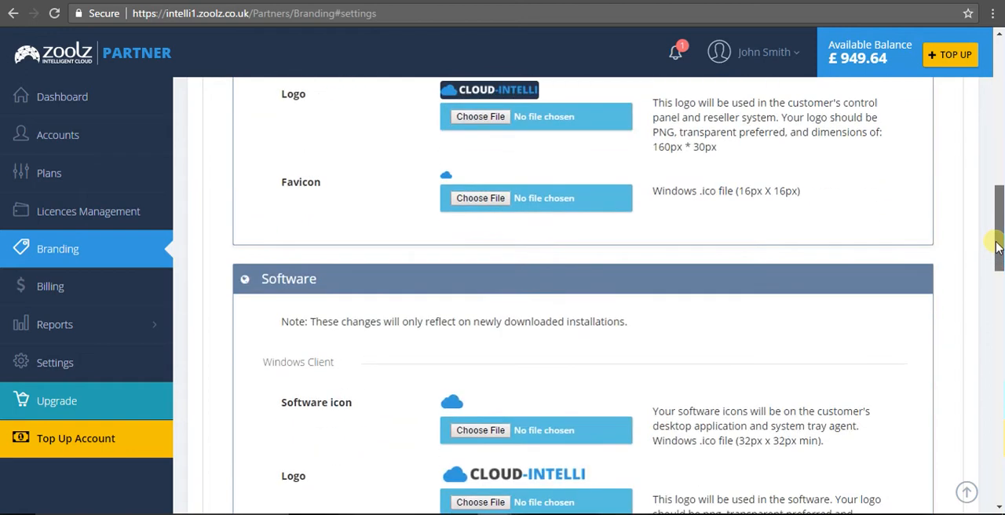
scroll("down", 3)
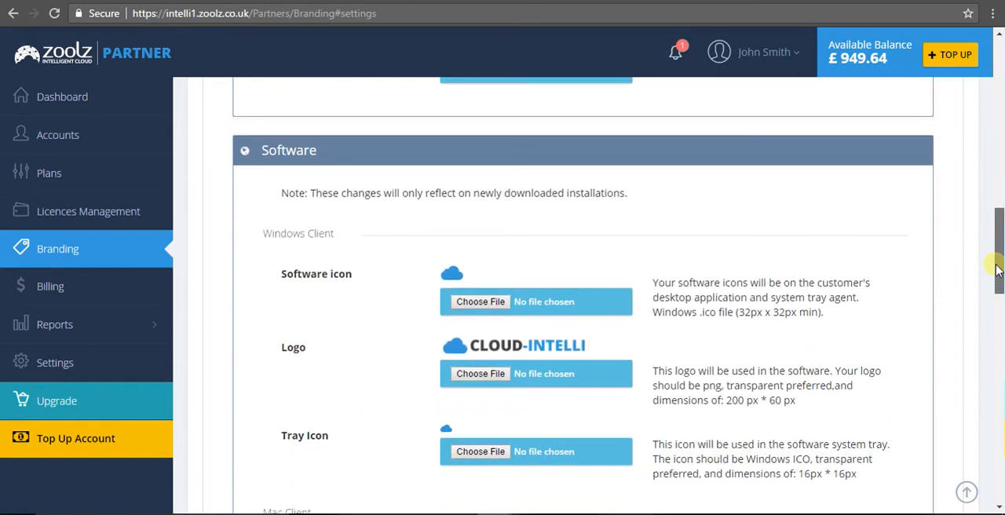
scroll("down", 3)
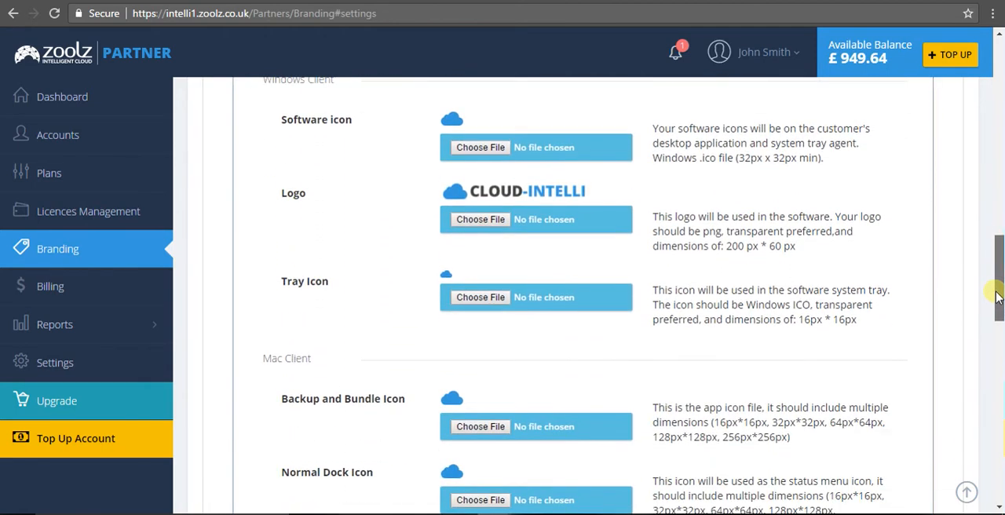
scroll("down", 3)
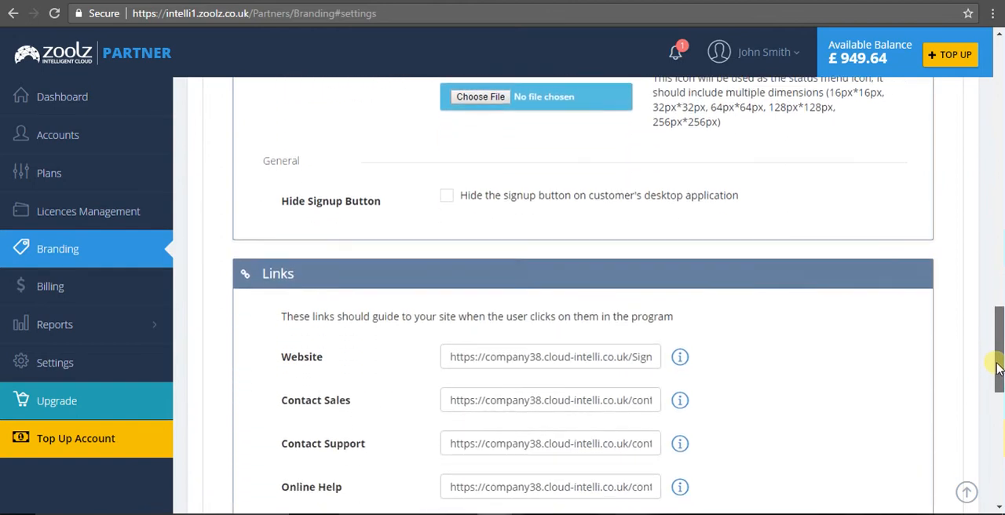
scroll("down", 3)
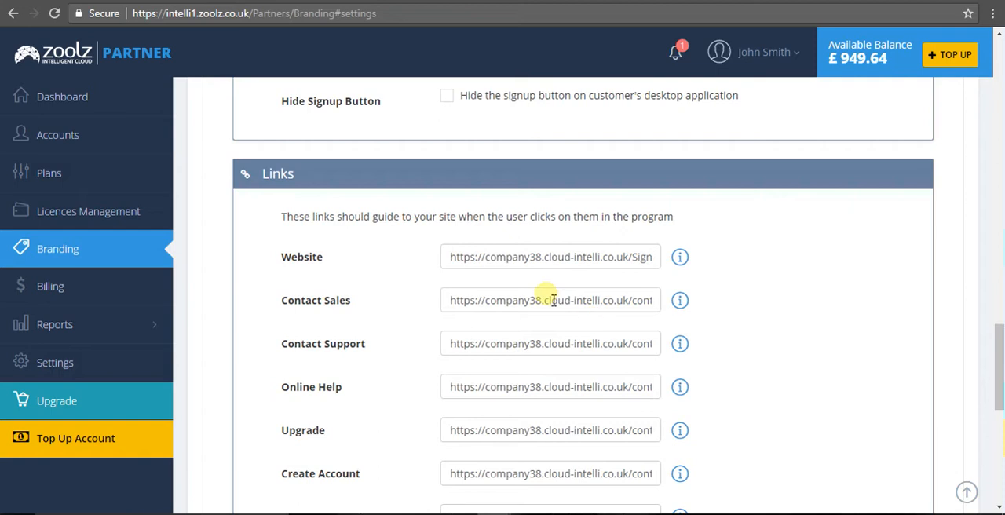
double_click(509, 343)
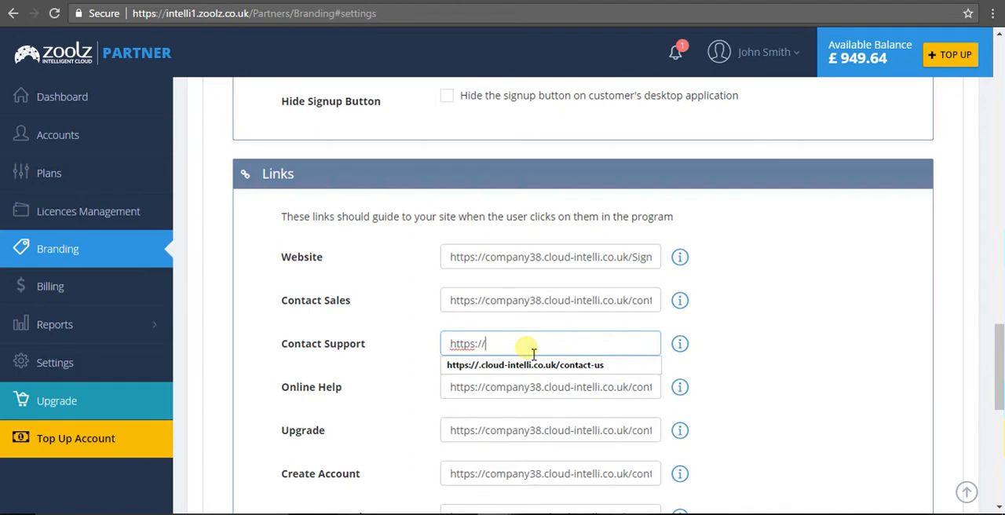
scroll("down", 3)
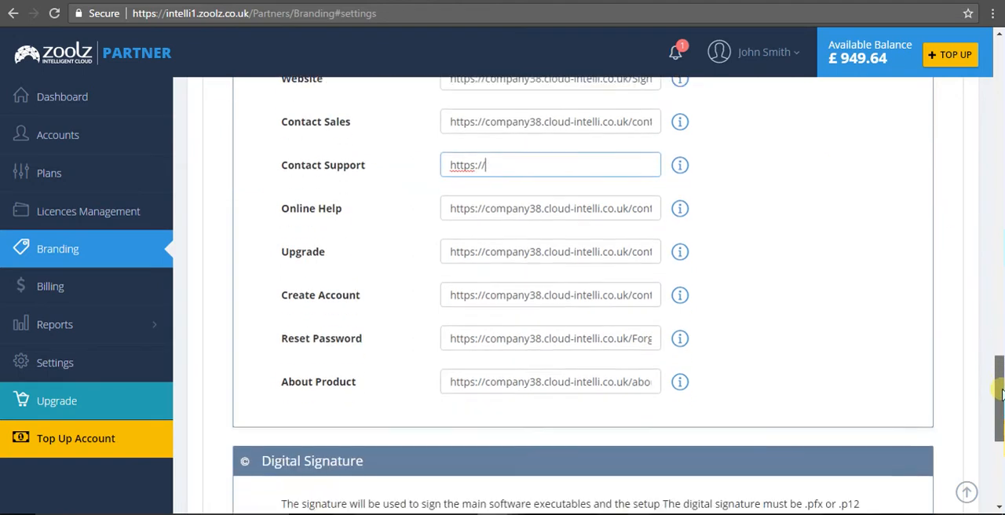
scroll("down", 3)
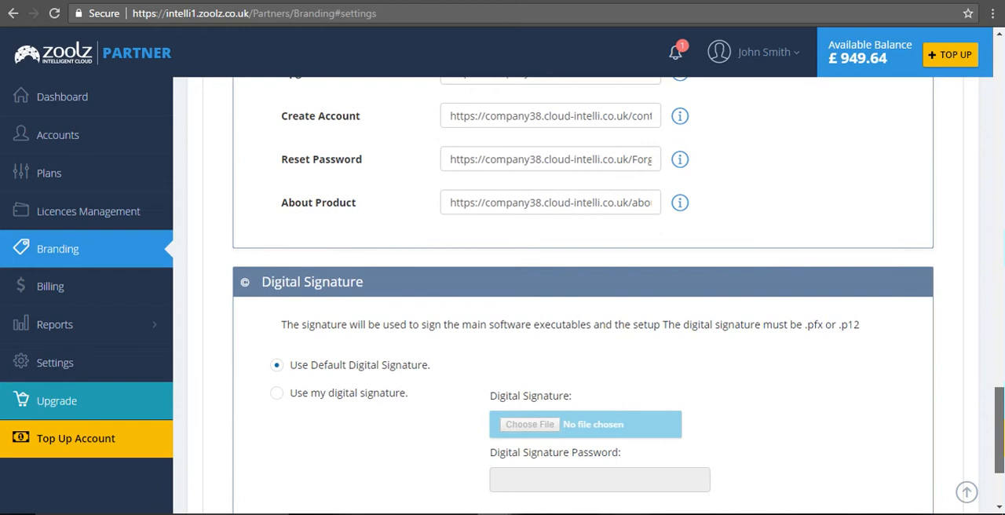
scroll("down", 3)
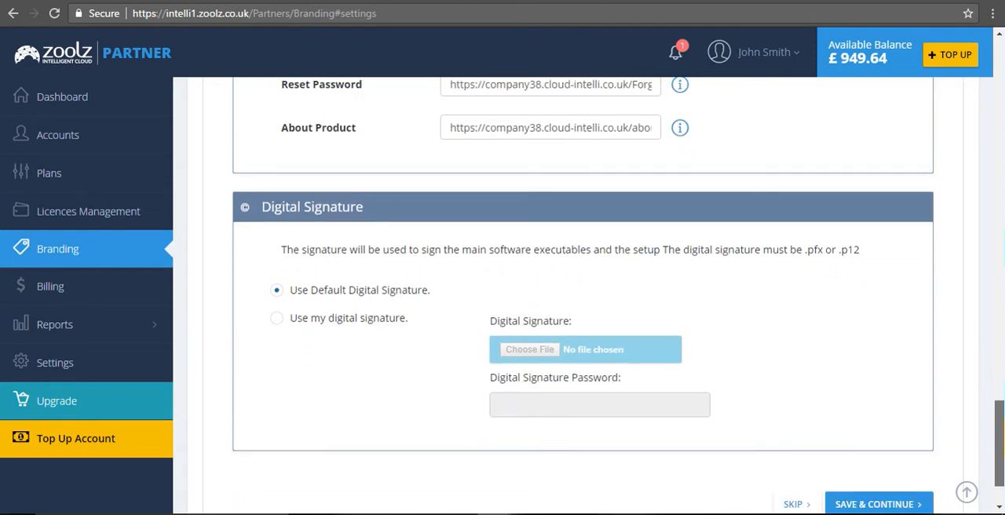
scroll("down", 3)
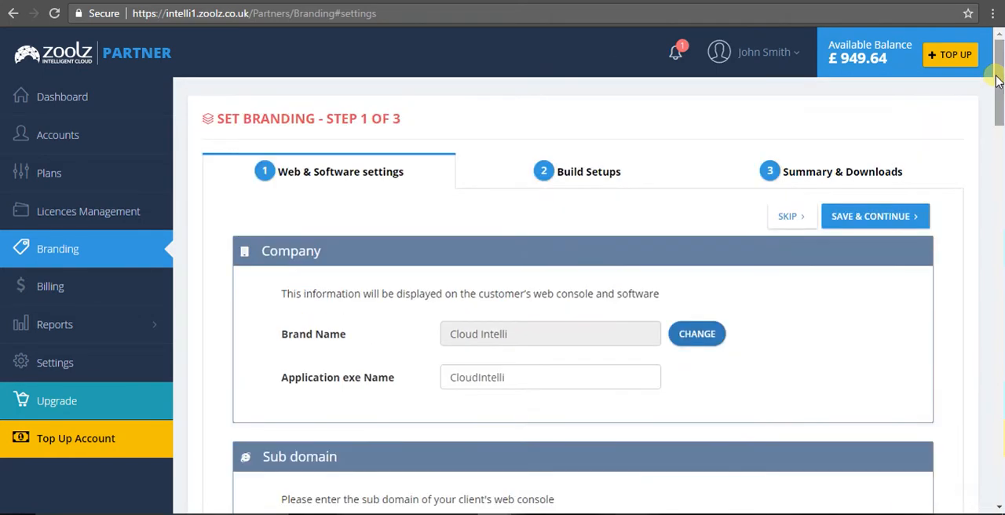
- Advance branding through Build Setups to step 3, Summary & Downloads, listing Windows, Mac and MSI setups
left_click(588, 171)
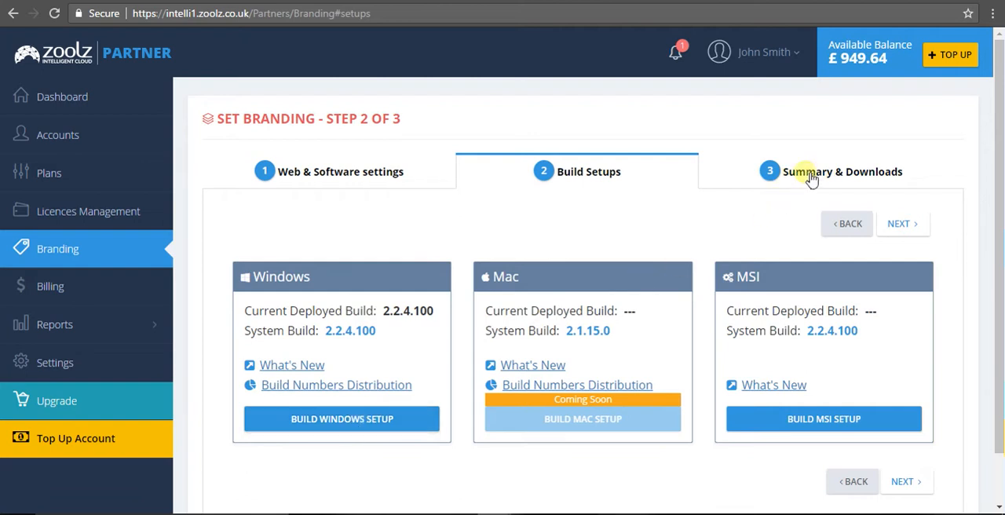
left_click(842, 171)
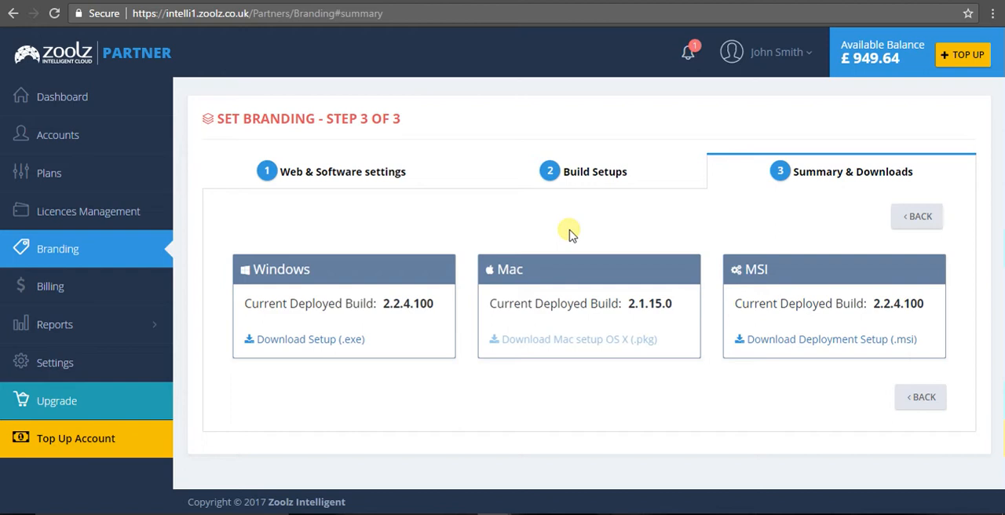
mouse_move(524, 236)
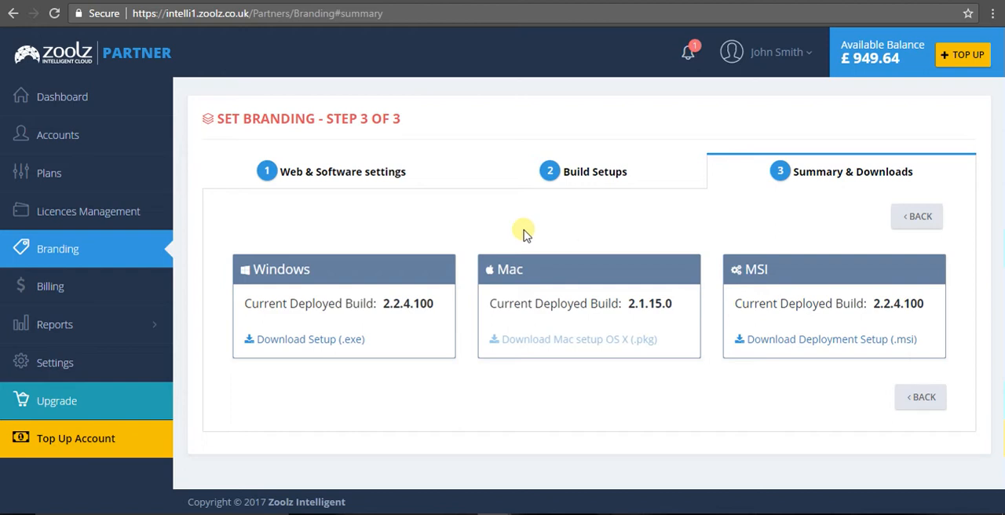
mouse_move(107, 189)
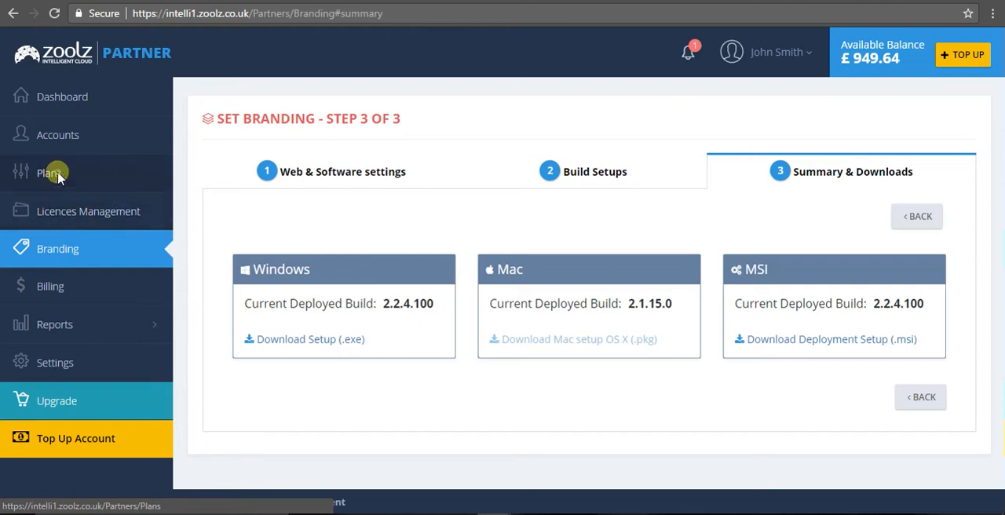
- Start a new plan from Plans and choose Business Plan as its type
left_click(49, 173)
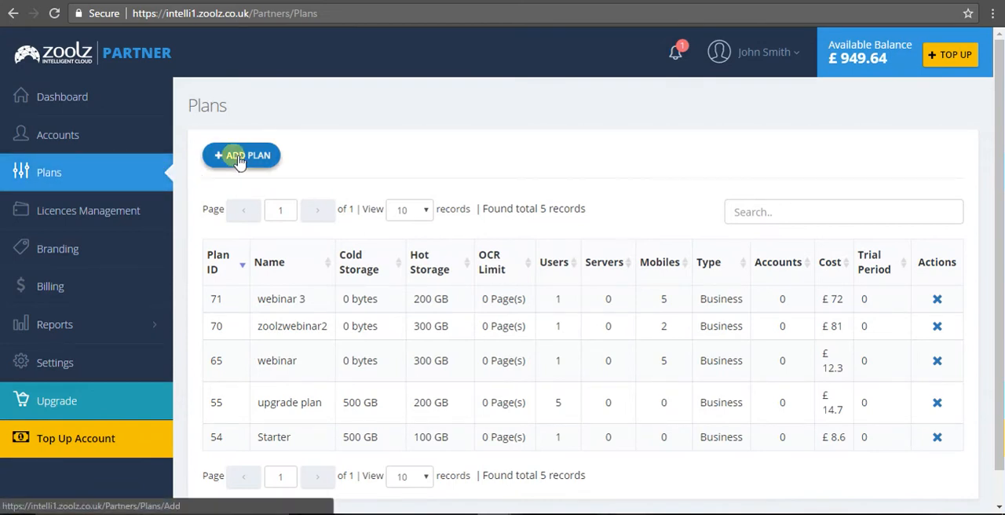
left_click(242, 154)
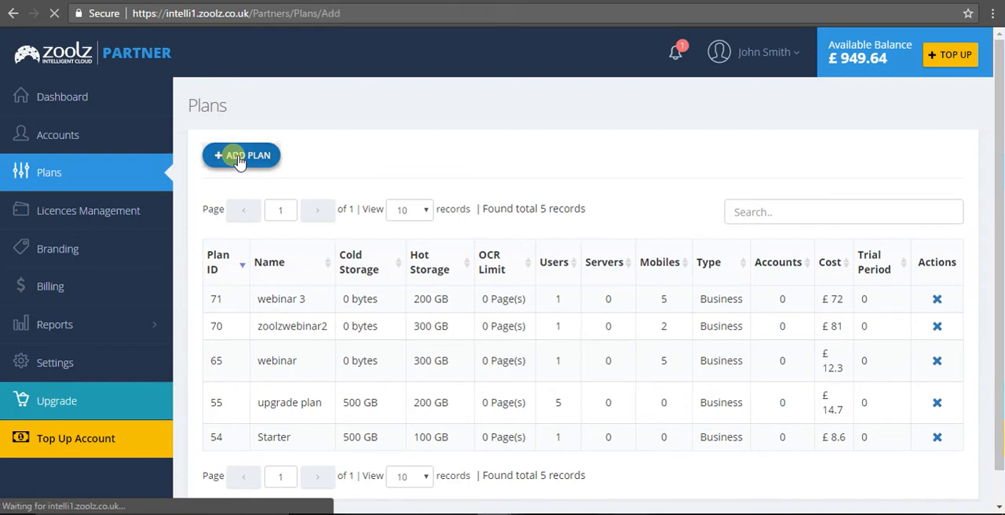
left_click(242, 154)
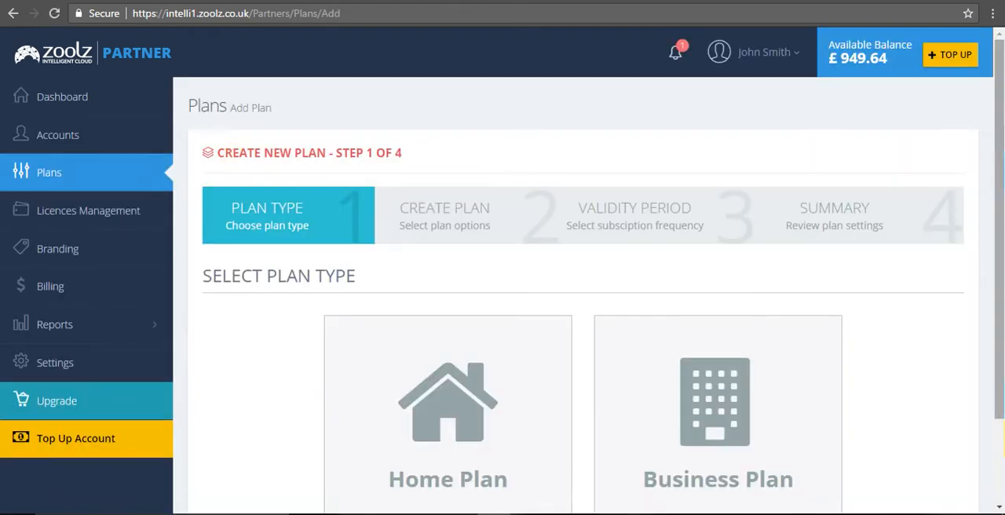
scroll("down", 3)
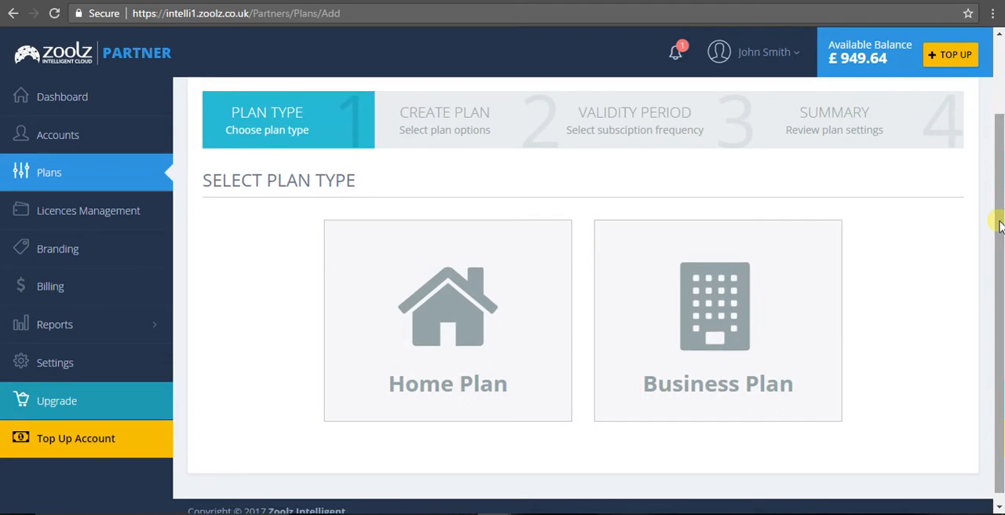
mouse_move(719, 296)
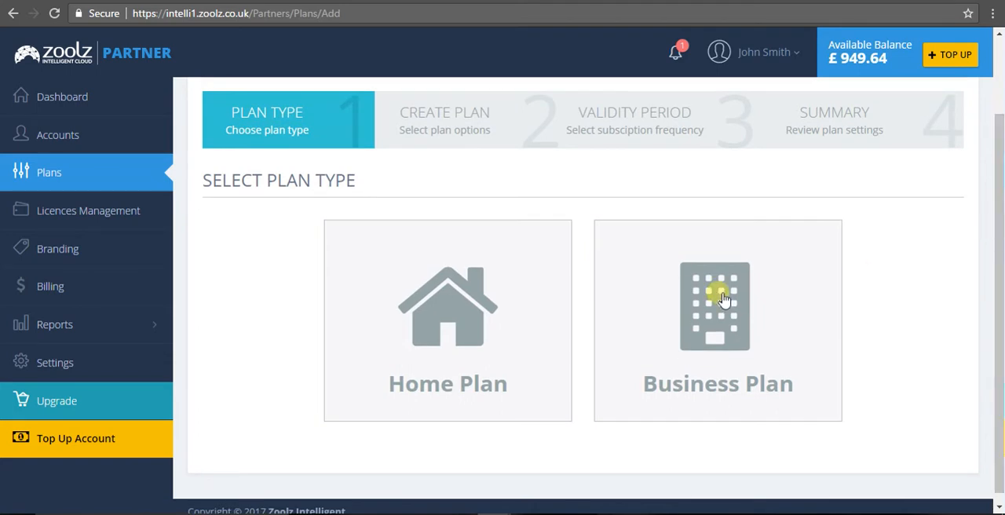
left_click(716, 321)
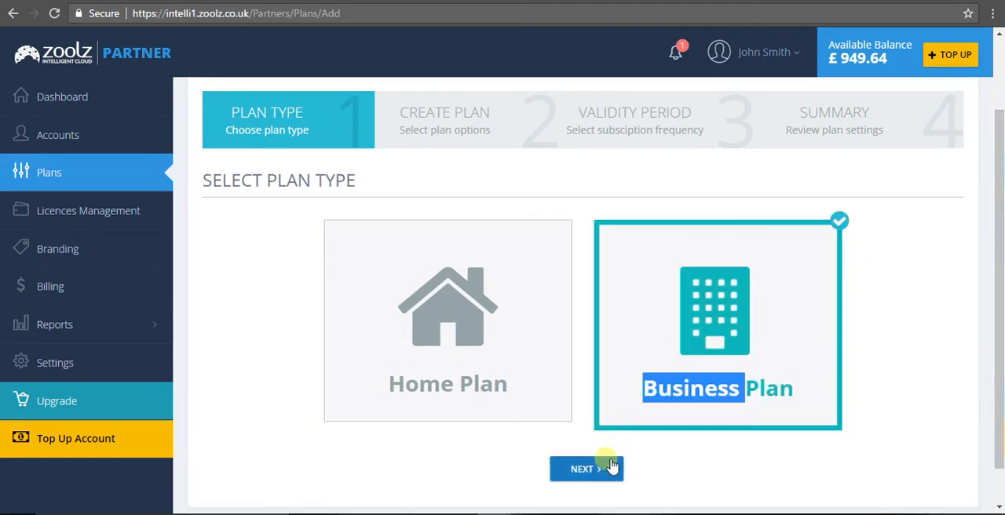
- Name the plan 'webinar' with 100 GB hot storage, HD streaming and 5 mobile backup devices at £7.60
left_click(587, 468)
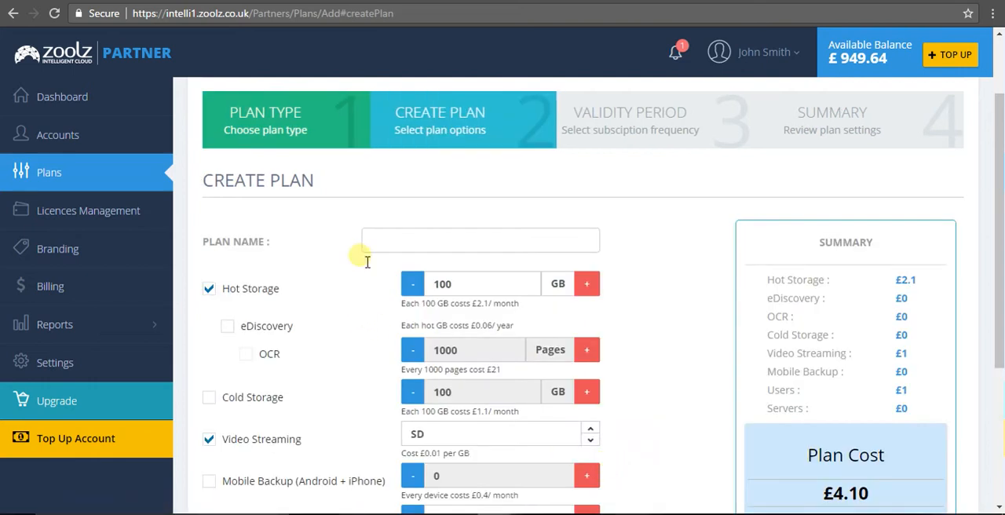
type("webinar")
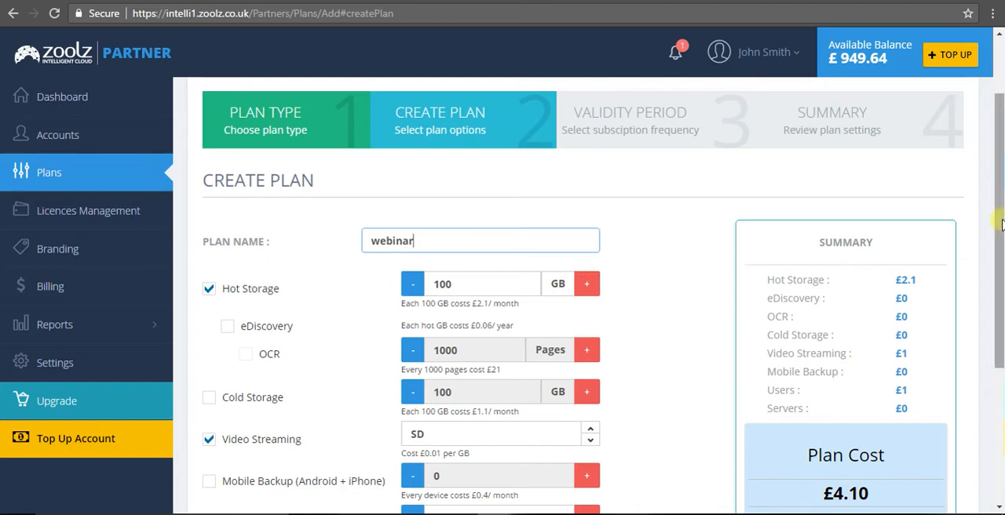
scroll("down", 3)
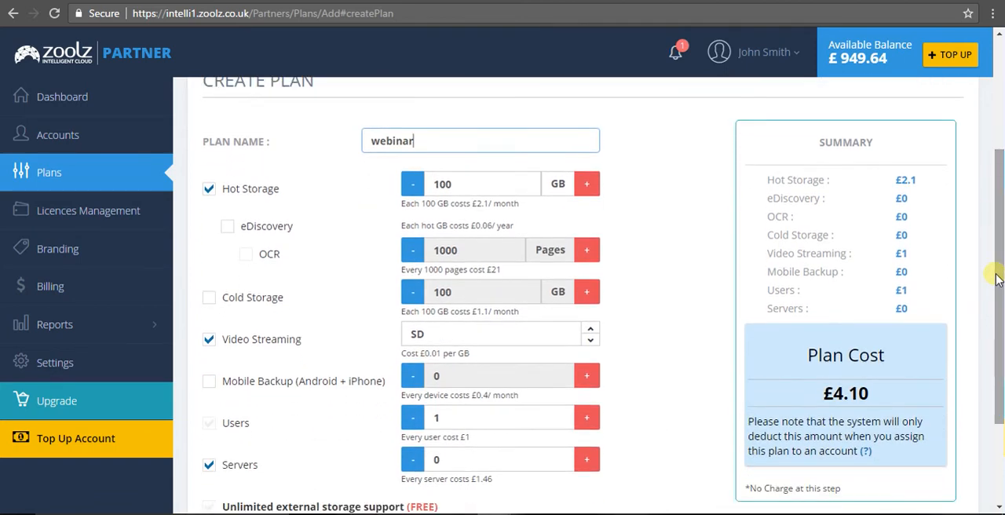
mouse_move(480, 25)
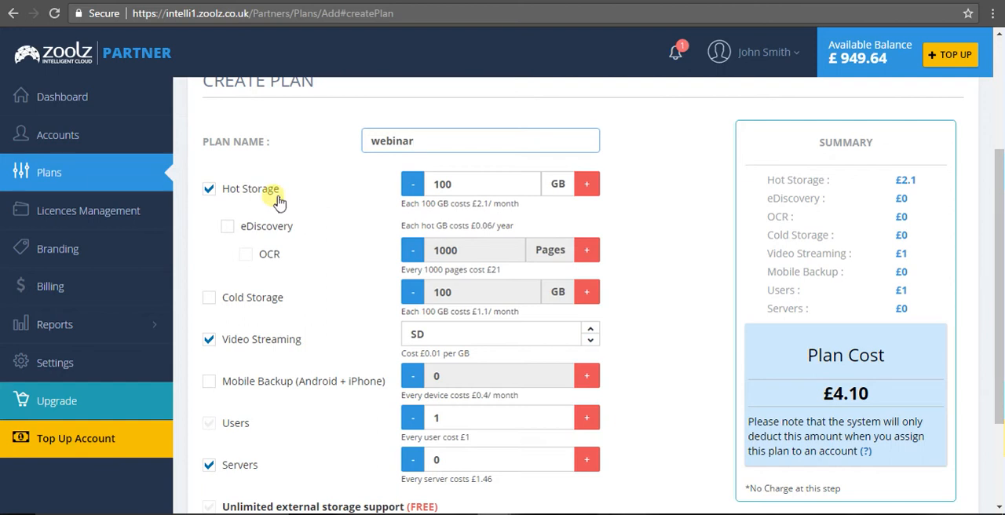
left_click(591, 329)
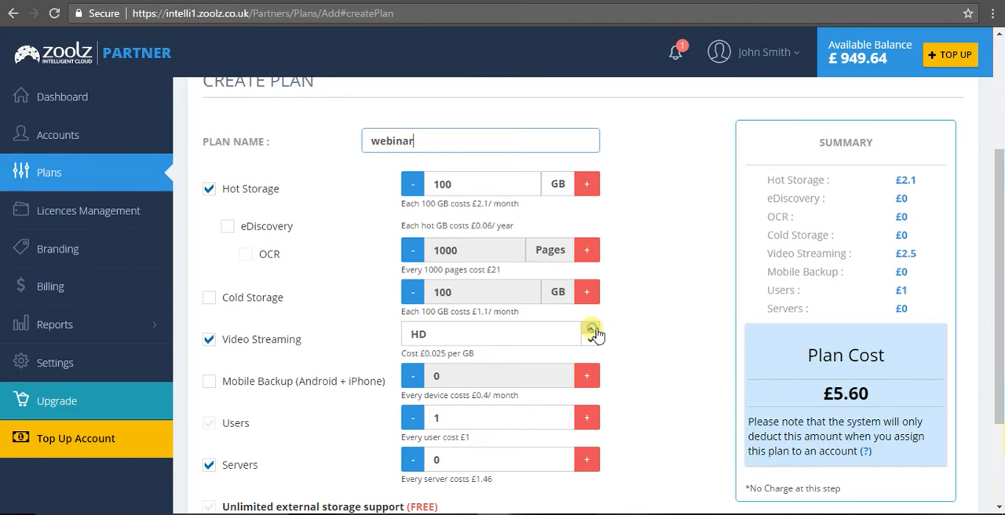
left_click(209, 382)
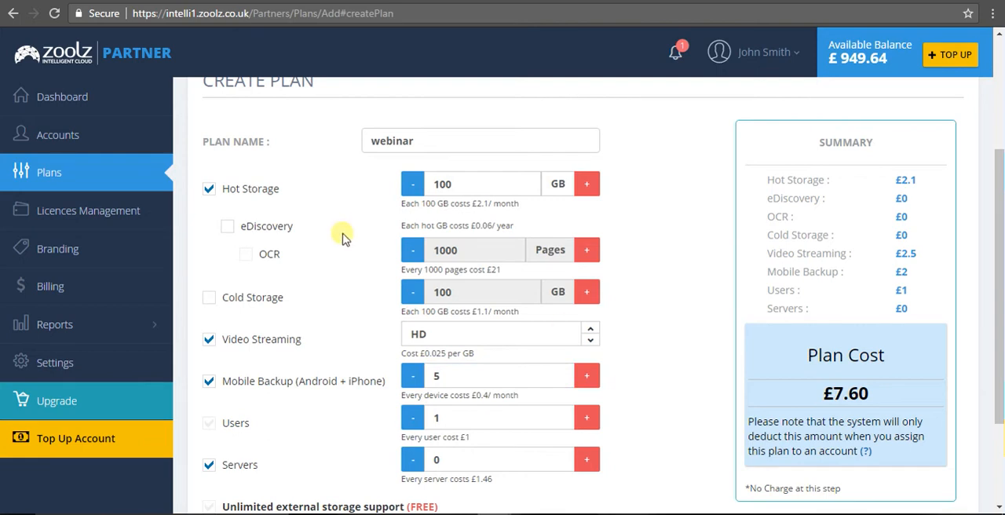
mouse_move(558, 399)
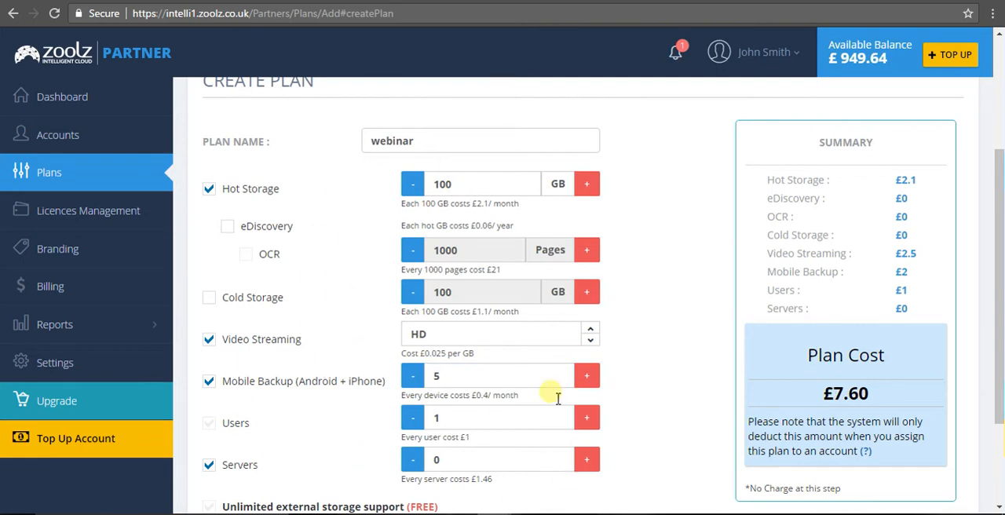
mouse_move(971, 330)
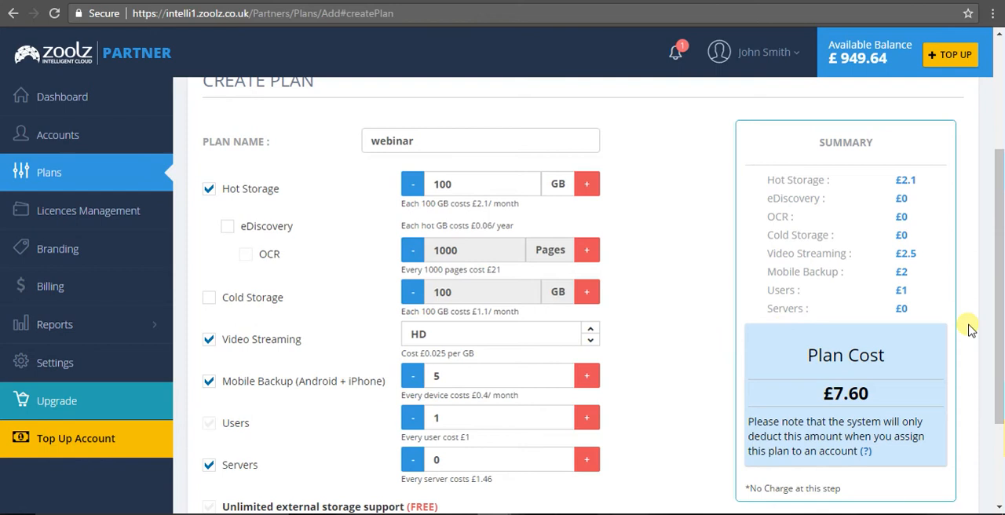
scroll("down", 3)
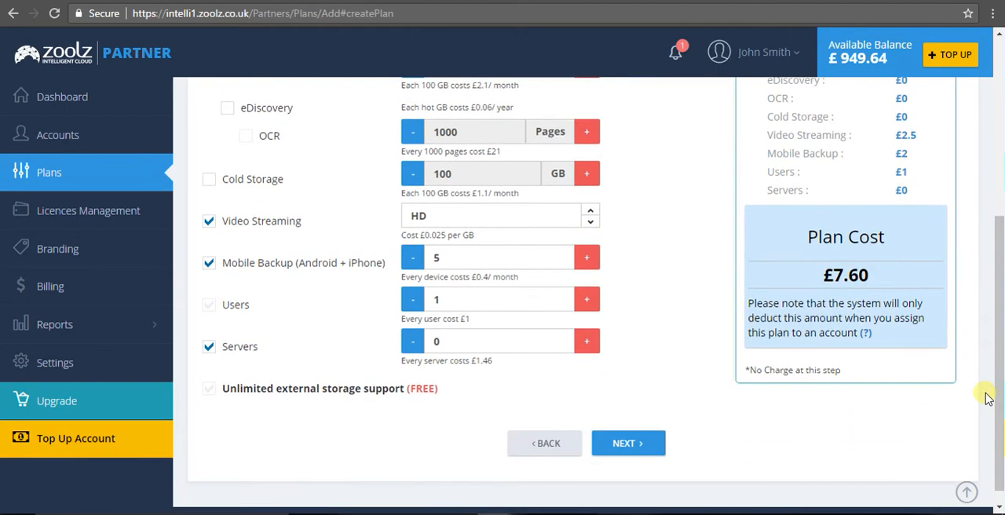
left_click(629, 443)
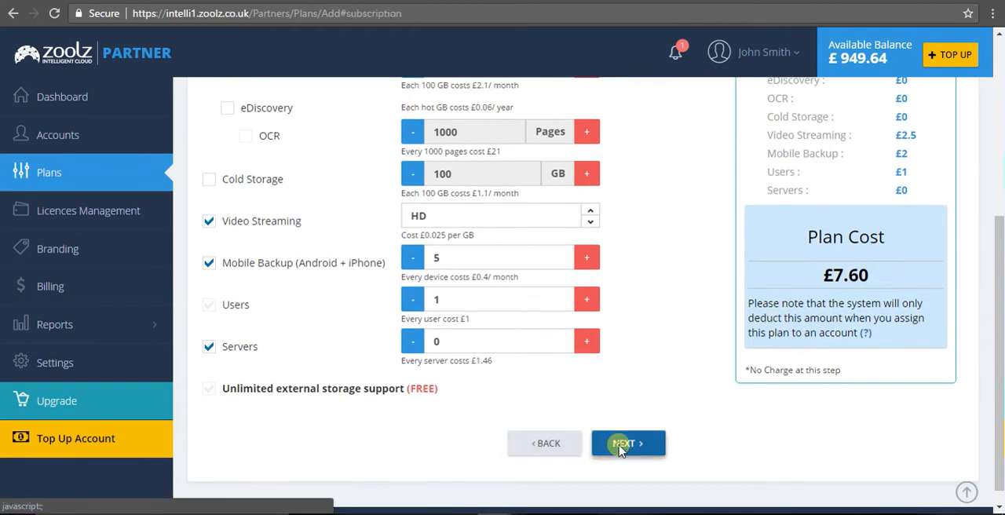
- Bill the webinar plan yearly at £76 and create it
left_click(628, 443)
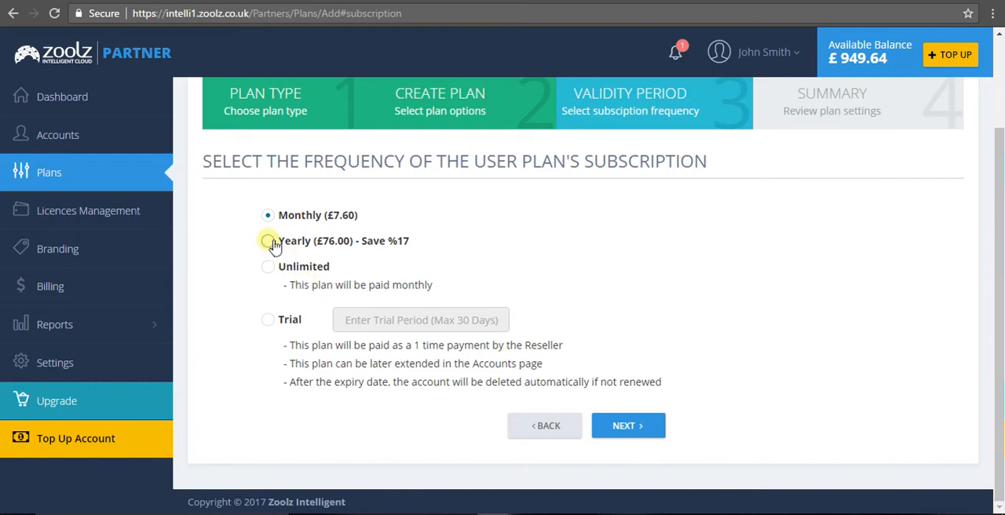
left_click(267, 242)
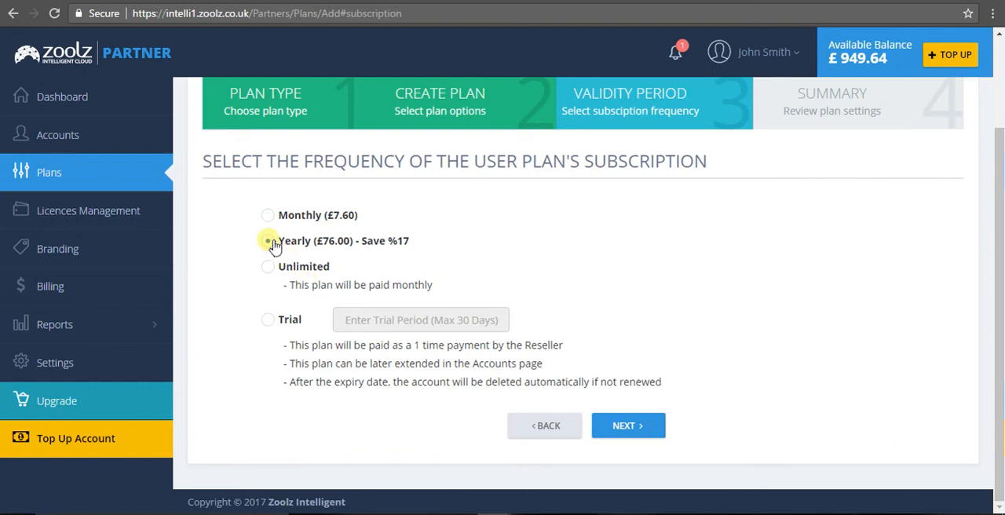
left_click(629, 426)
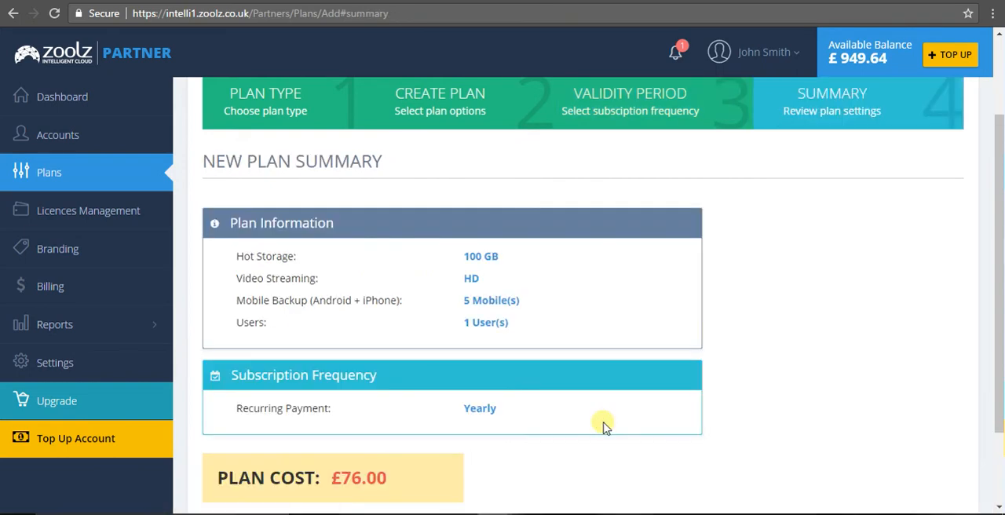
scroll("down", 3)
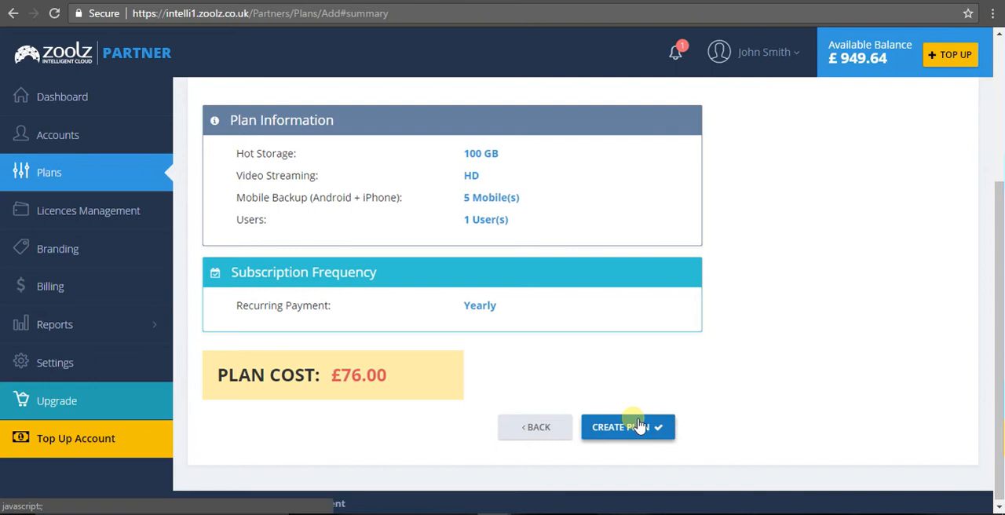
left_click(621, 427)
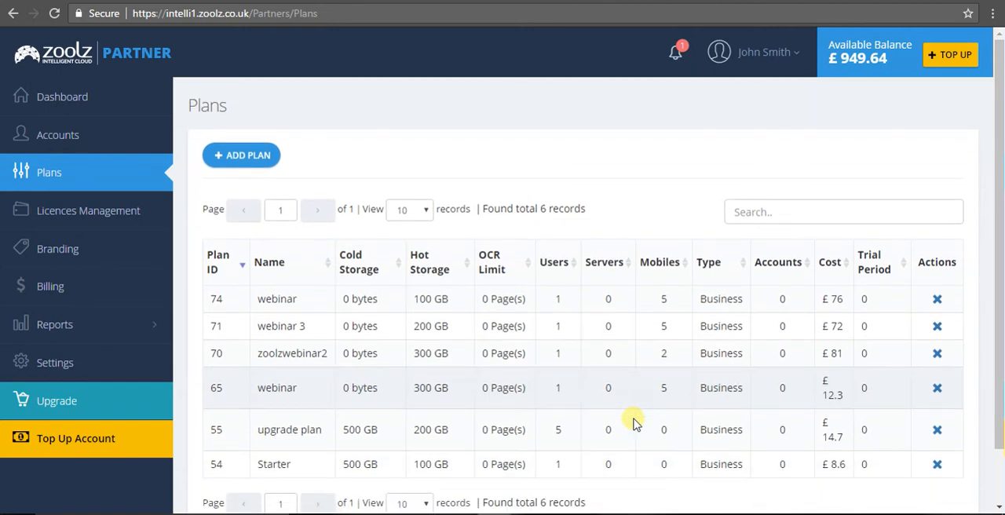
left_click(56, 135)
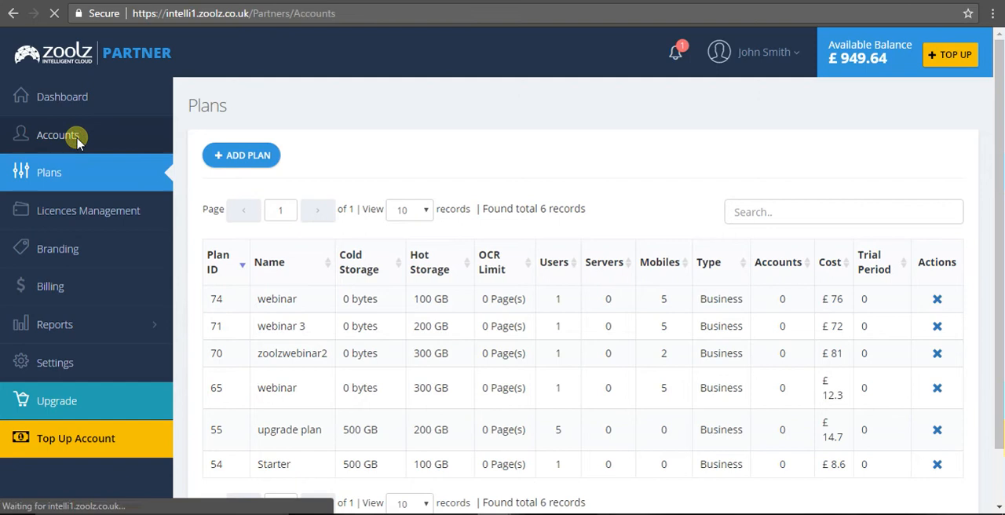
left_click(57, 135)
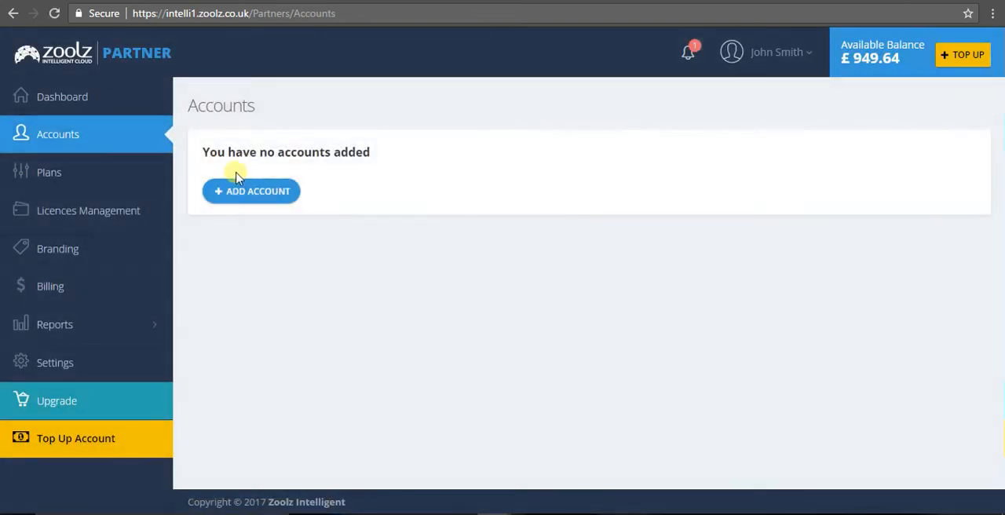
left_click(251, 192)
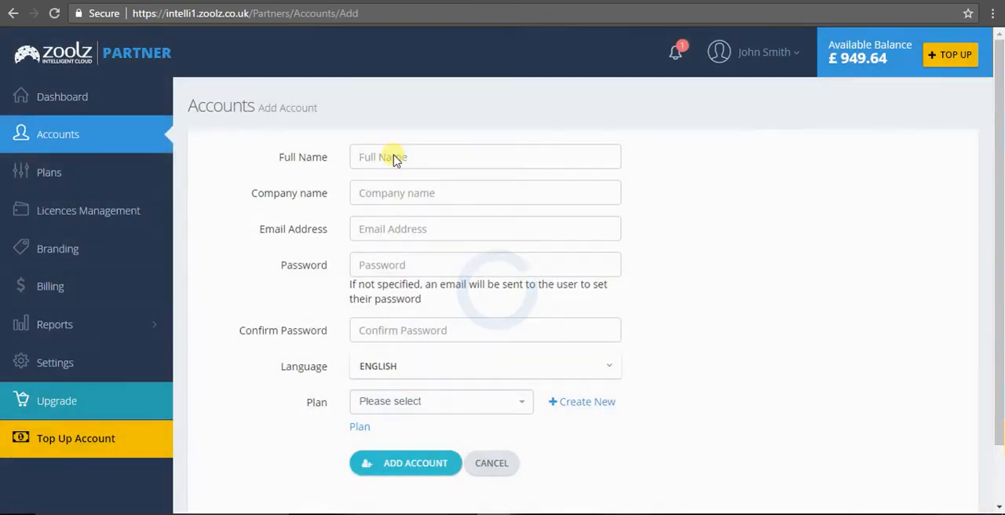
type("Sumit Sh")
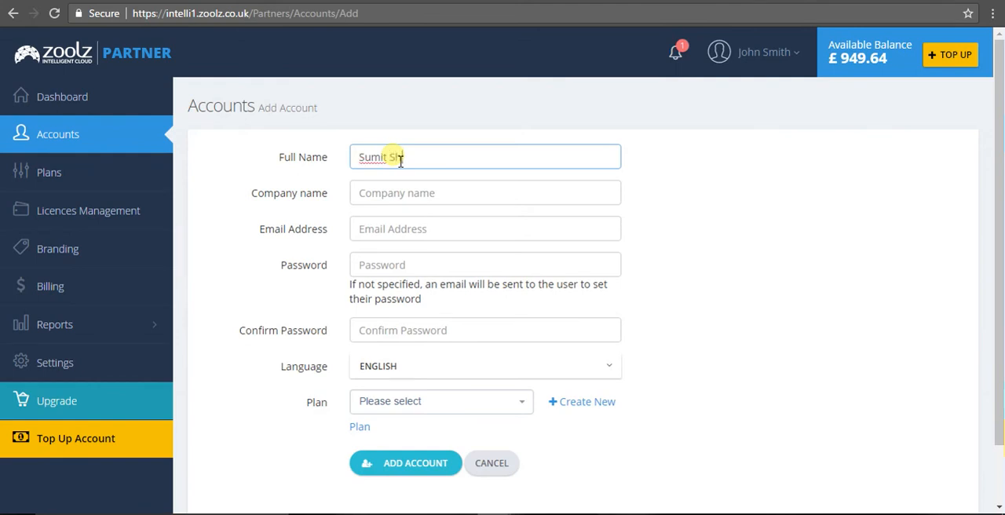
type("zoolz")
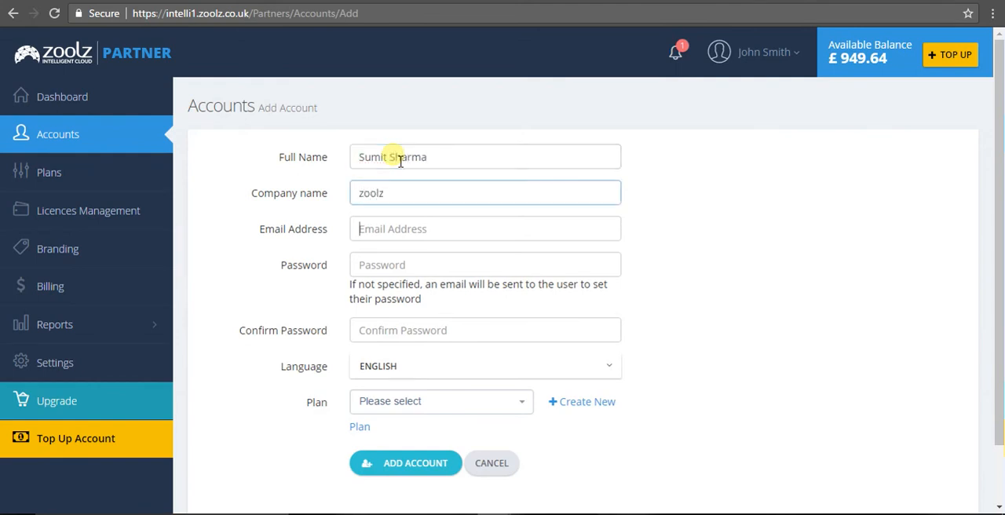
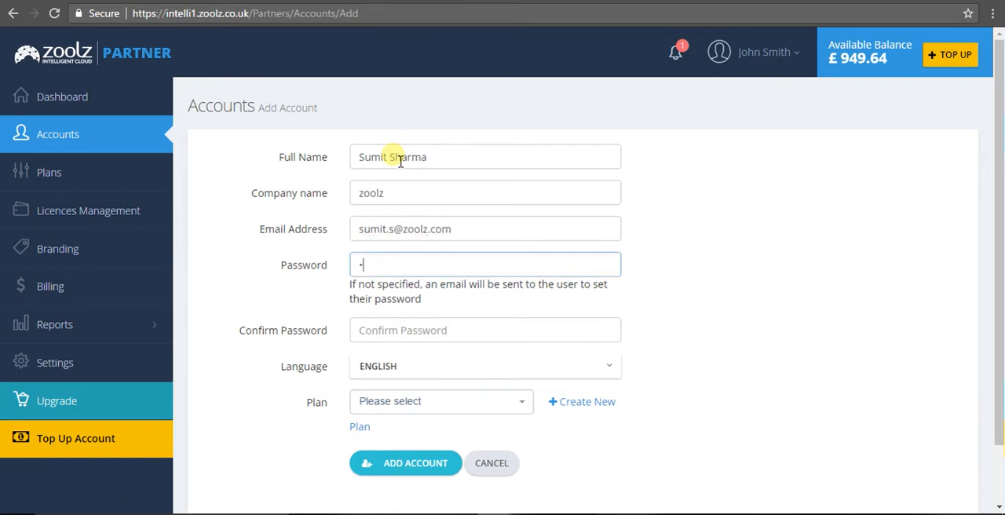
type("••")
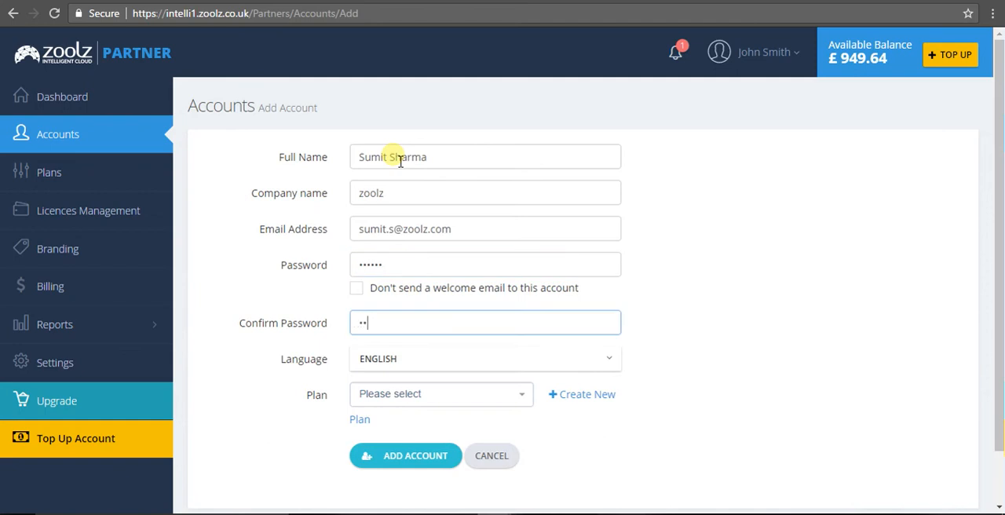
type("••••")
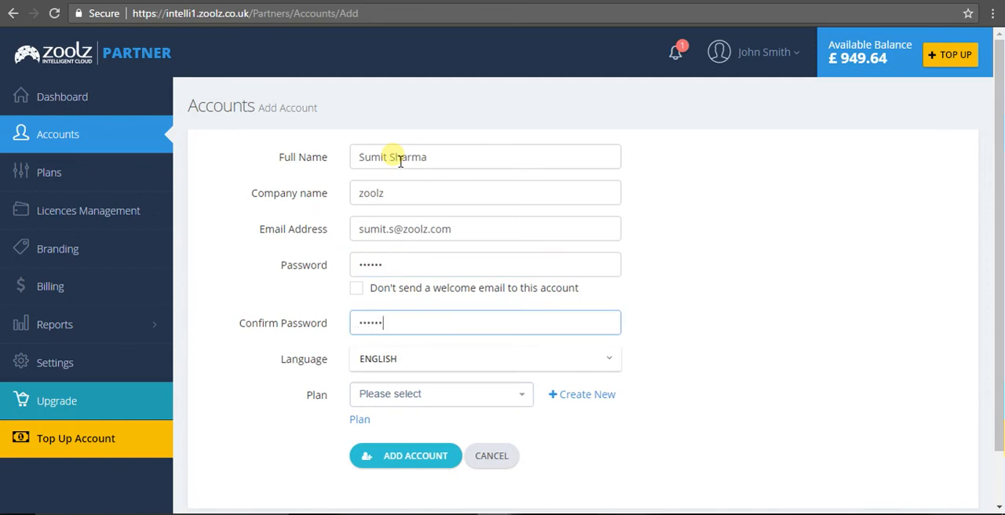
- Assign the webinar plan at £12.3 per month and submit the account
scroll("down", 3)
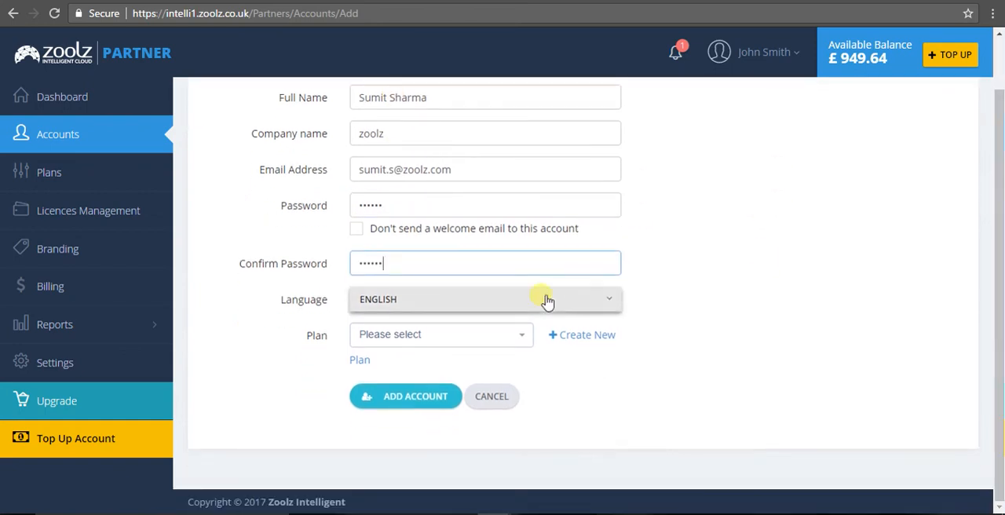
left_click(439, 333)
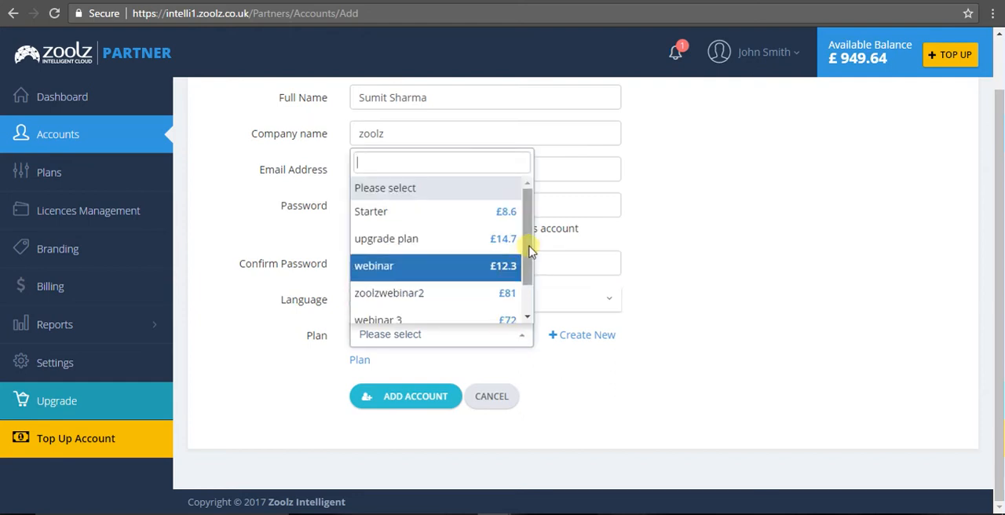
scroll("down", 3)
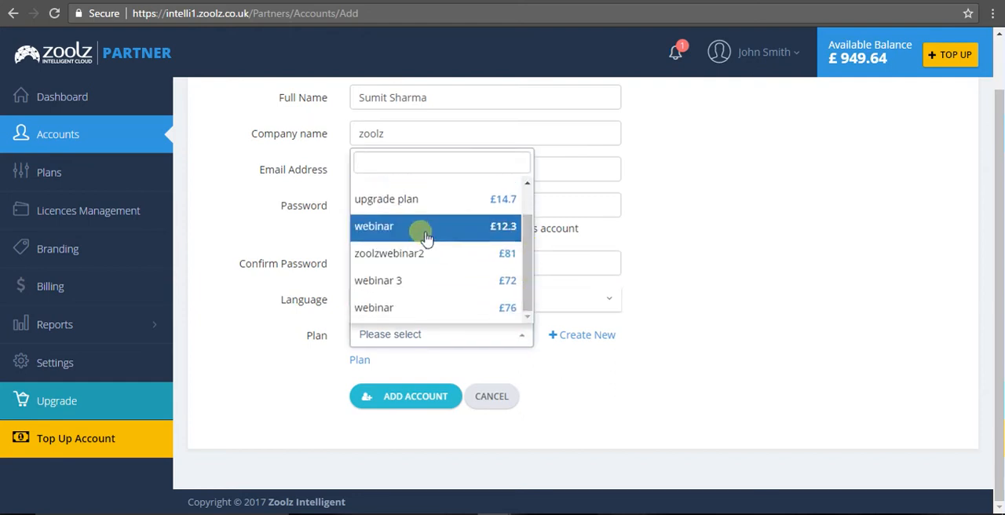
left_click(374, 226)
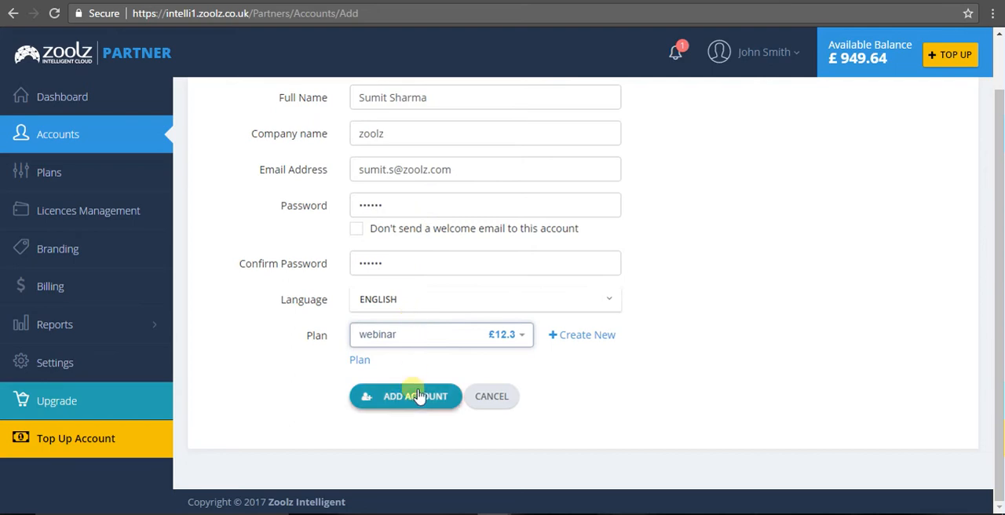
left_click(405, 396)
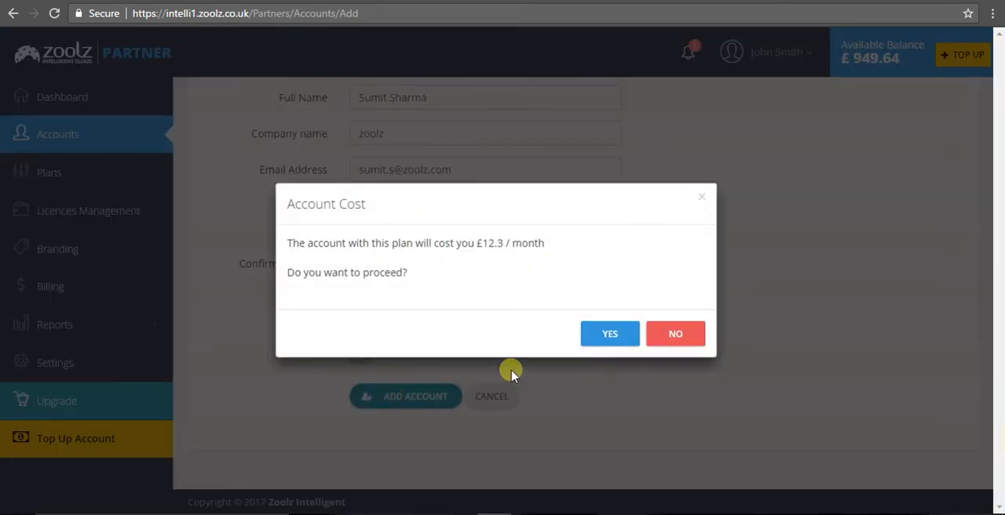
mouse_move(517, 232)
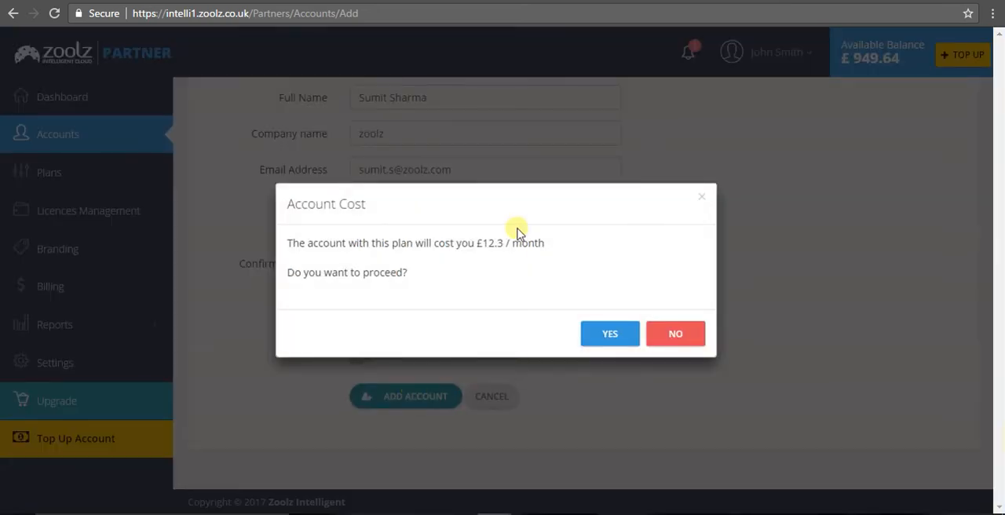
- Correct the email, reselect the webinar plan and confirm the £12.3 monthly cost to create the zoolz account
left_click(610, 333)
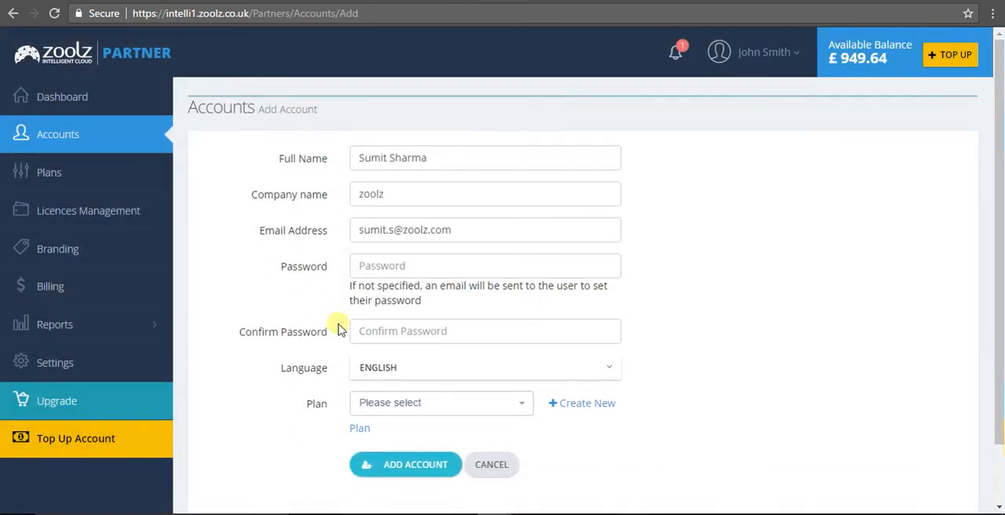
left_click(483, 229)
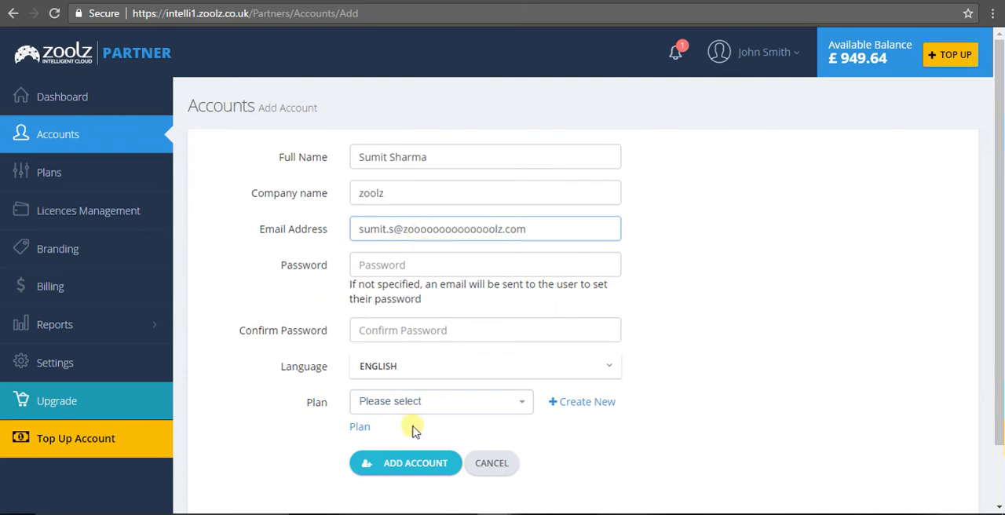
left_click(440, 402)
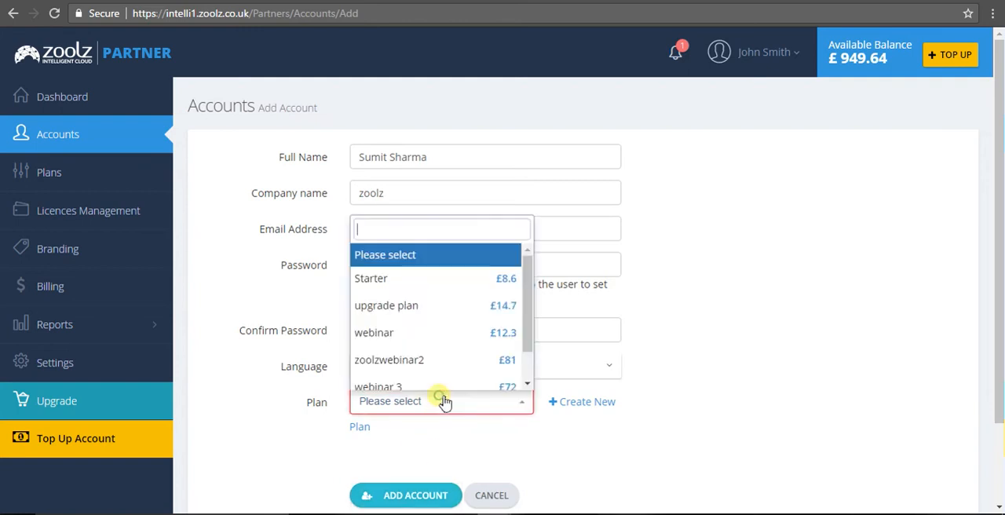
left_click(374, 333)
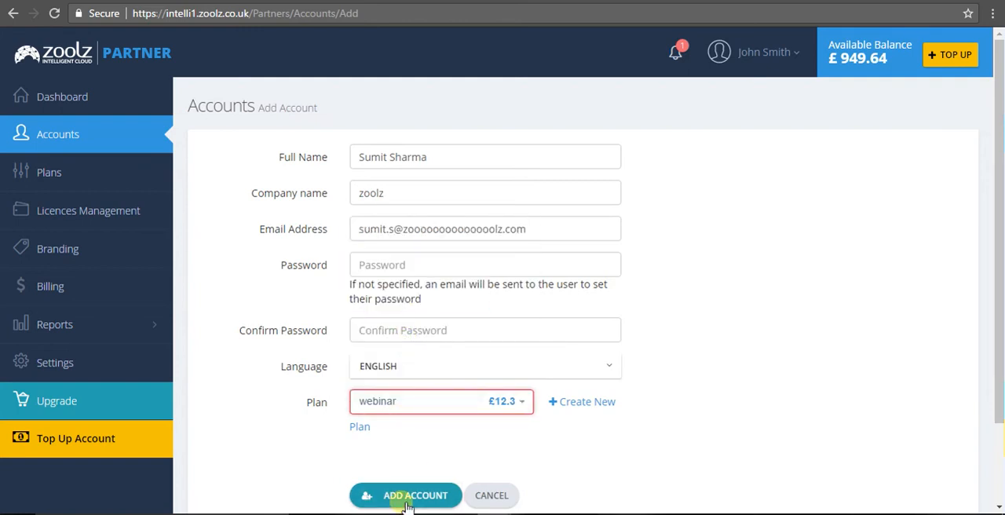
left_click(405, 496)
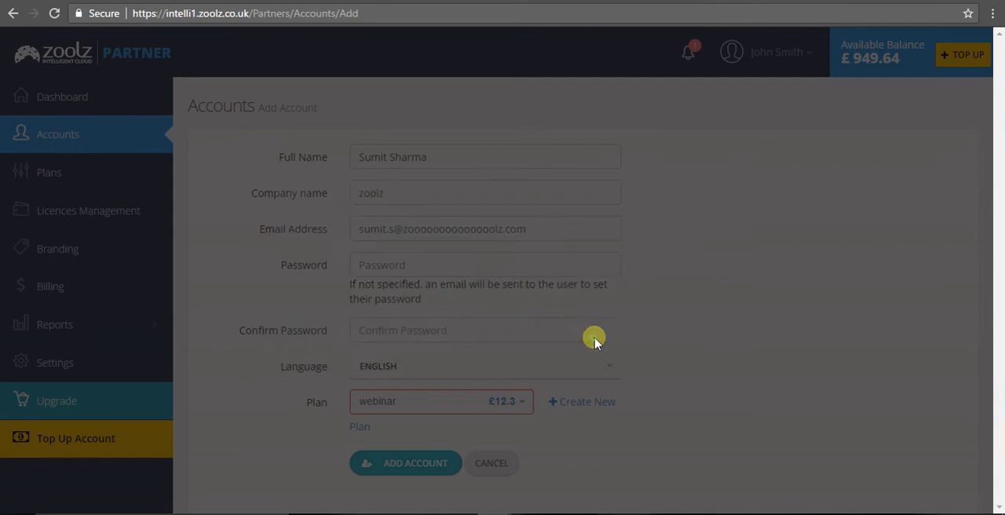
left_click(405, 462)
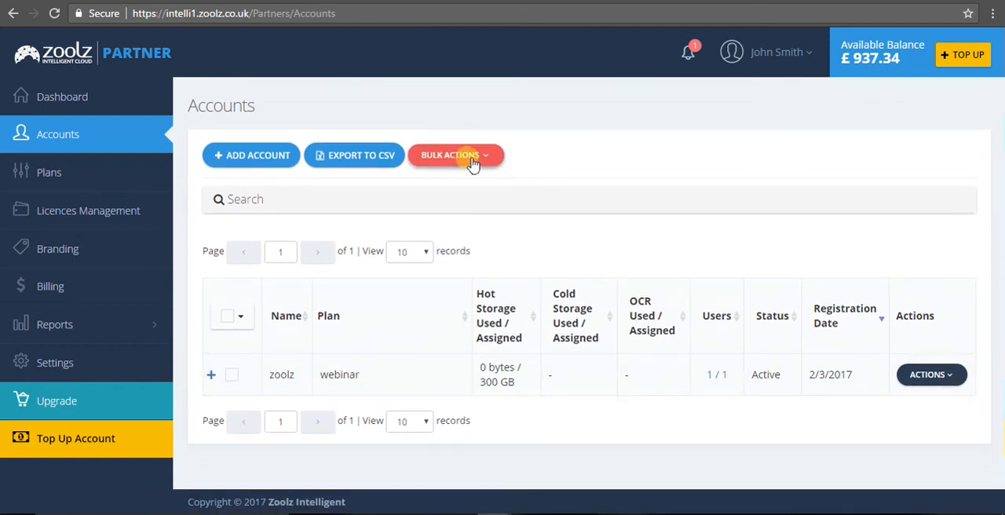
- Check the bulk actions menu, then show the zoolz account's actions: manage, change plan, activity stream
left_click(454, 154)
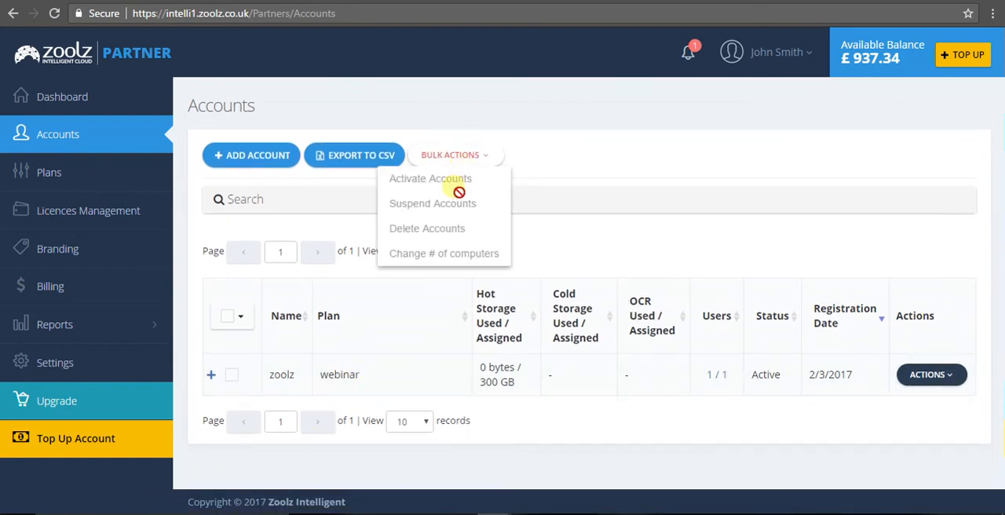
left_click(939, 253)
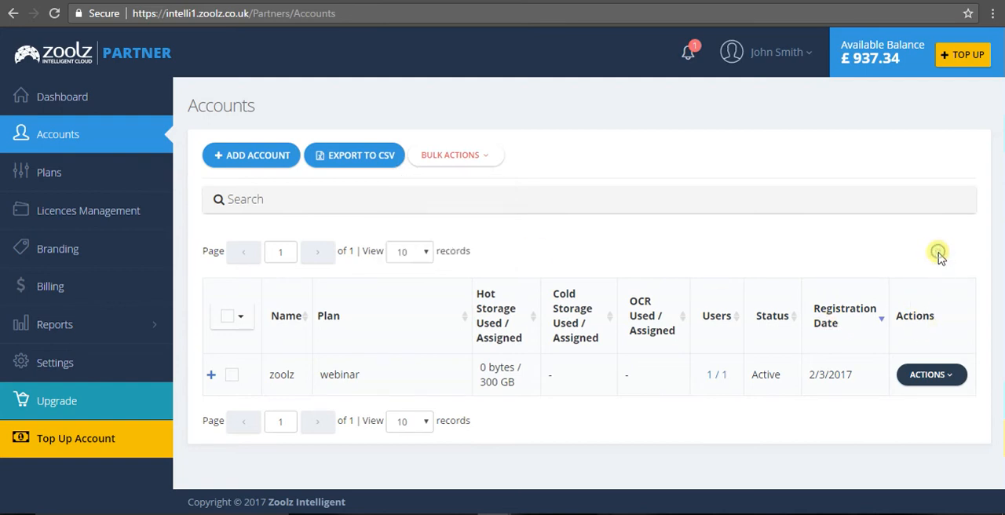
left_click(932, 374)
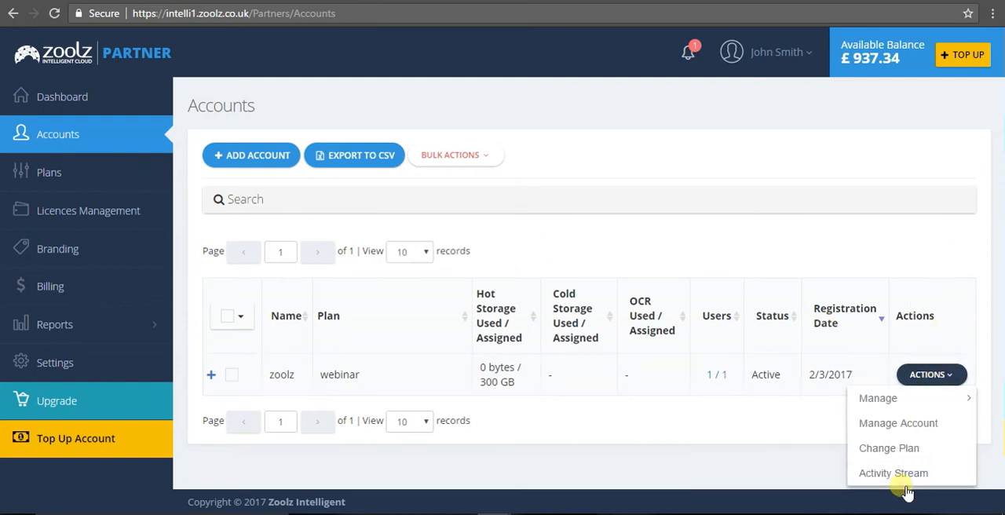
mouse_move(889, 448)
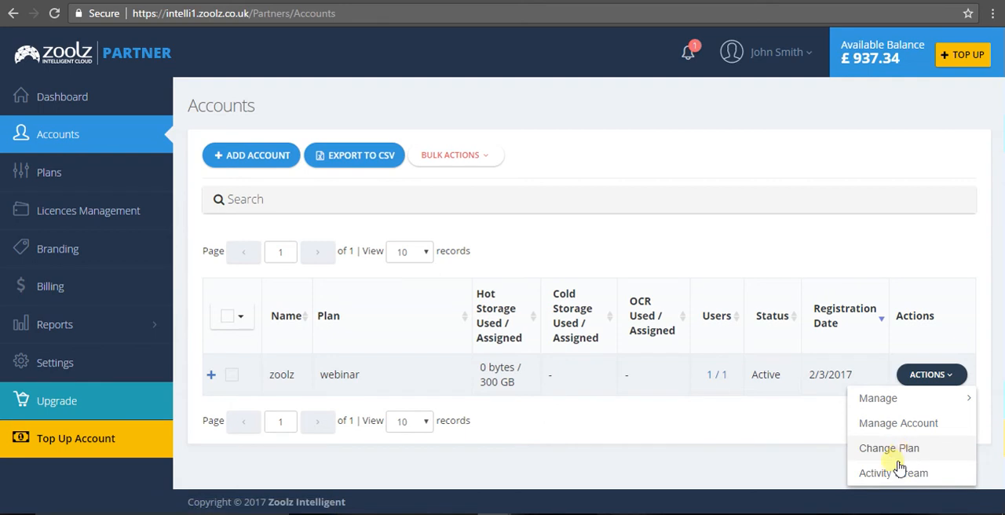
mouse_move(878, 399)
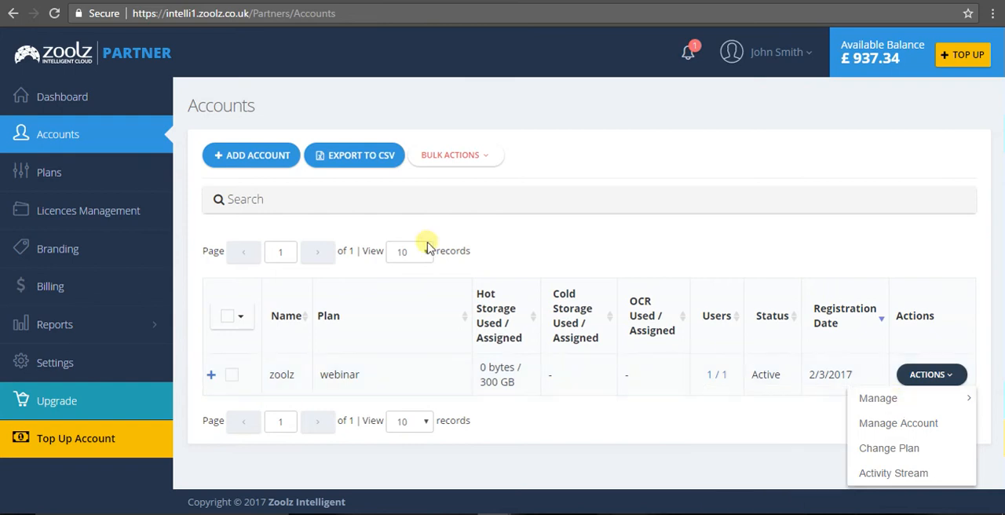
- Start a new licence under Licences Management and choose Home Licence
left_click(88, 211)
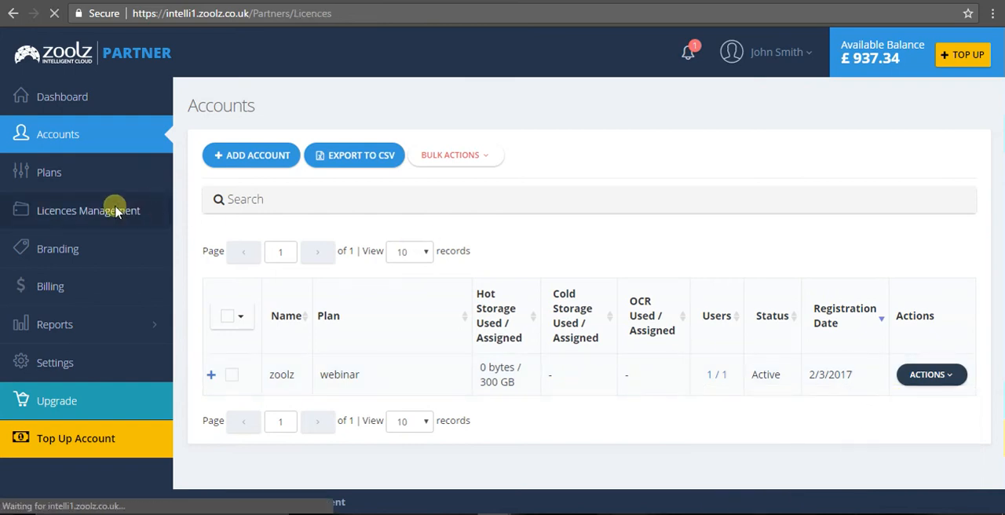
left_click(88, 211)
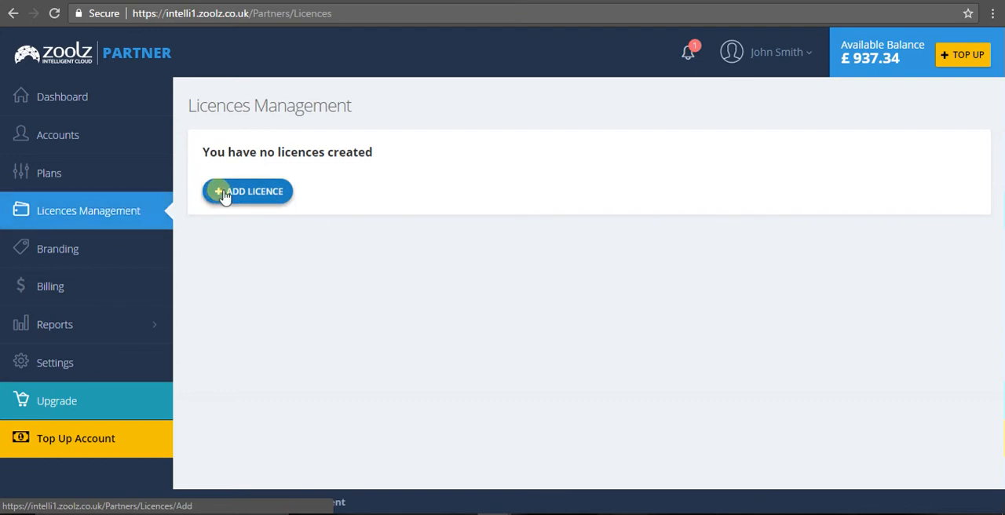
left_click(249, 191)
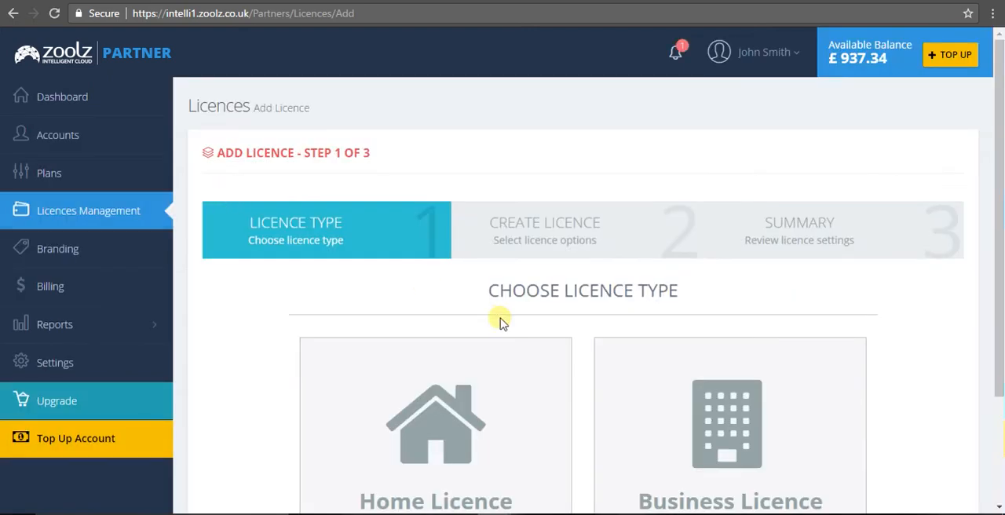
scroll("down", 3)
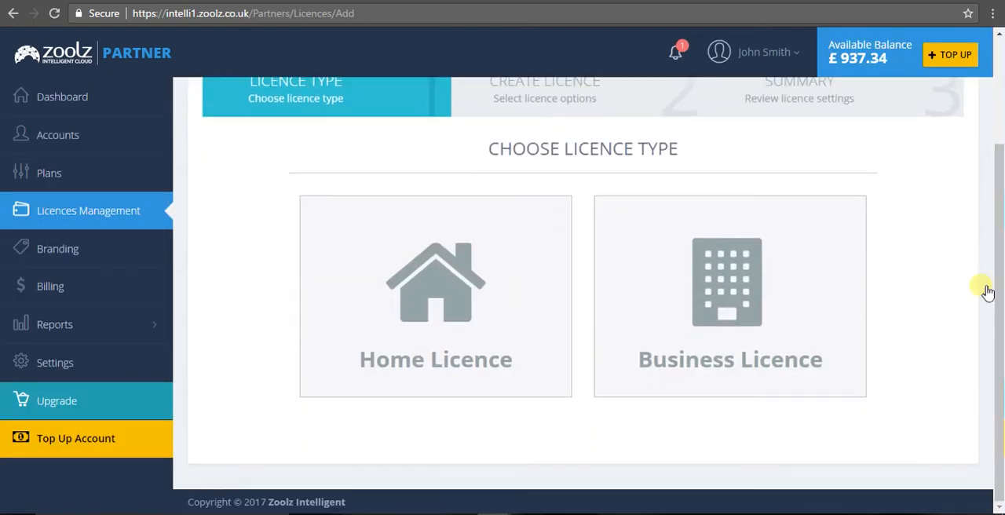
left_click(435, 295)
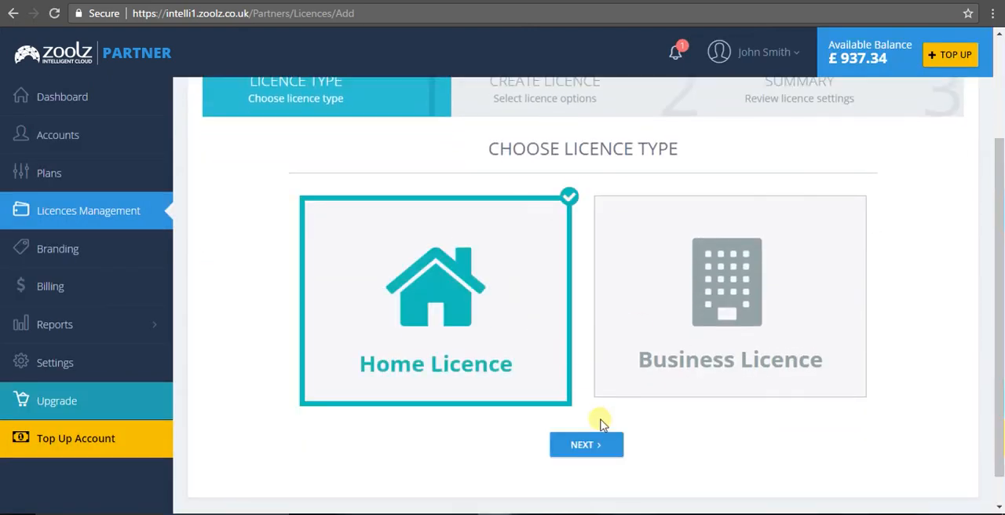
left_click(586, 445)
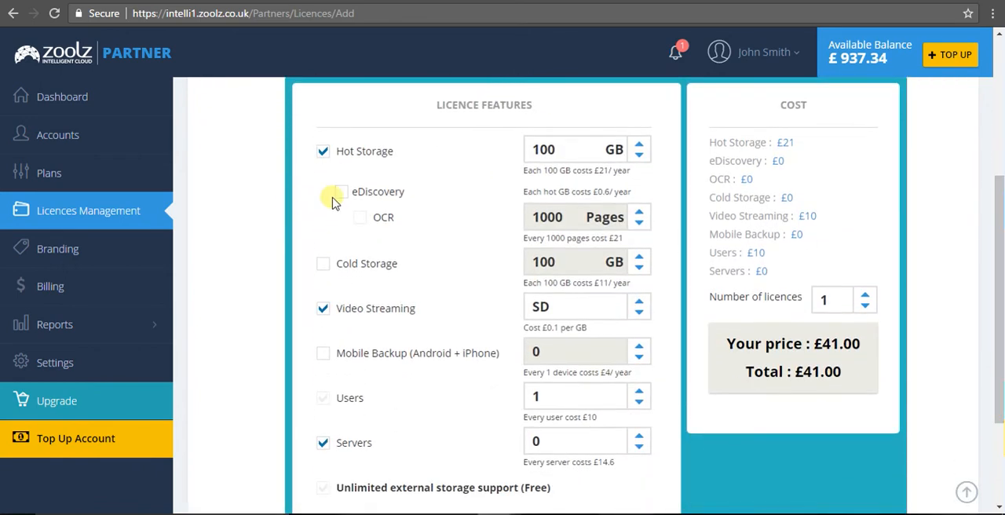
- Add eDiscovery with OCR, cold storage, 20 users and 2 servers, then create the £362.20 licence
left_click(323, 192)
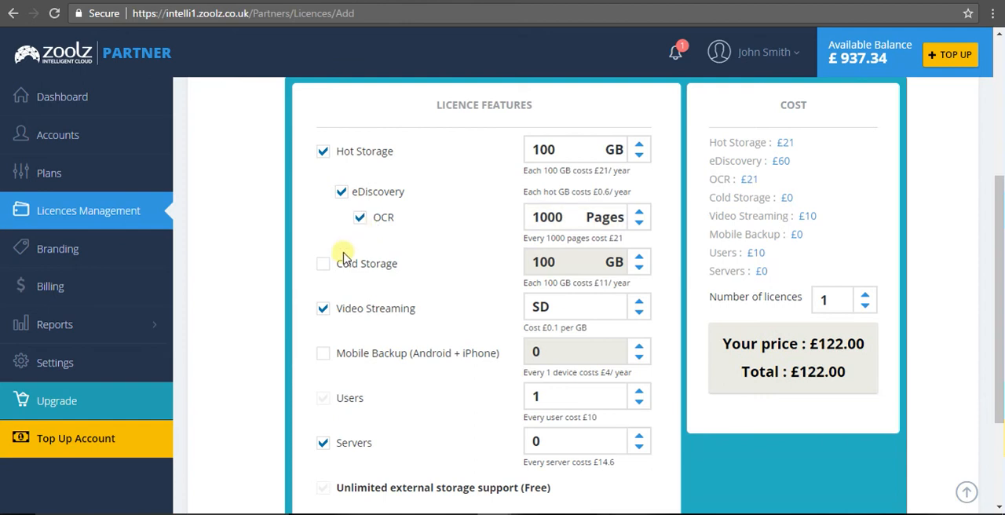
left_click(324, 263)
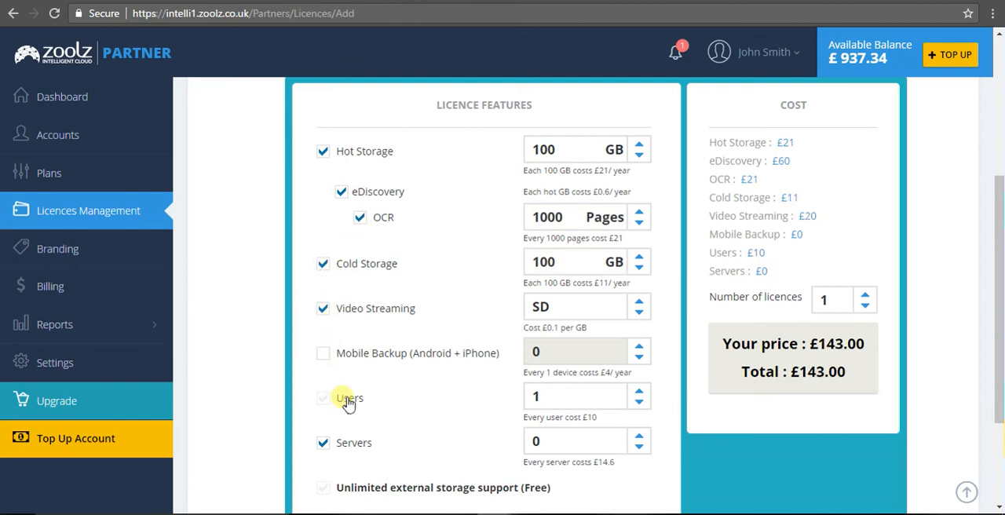
left_click(638, 391)
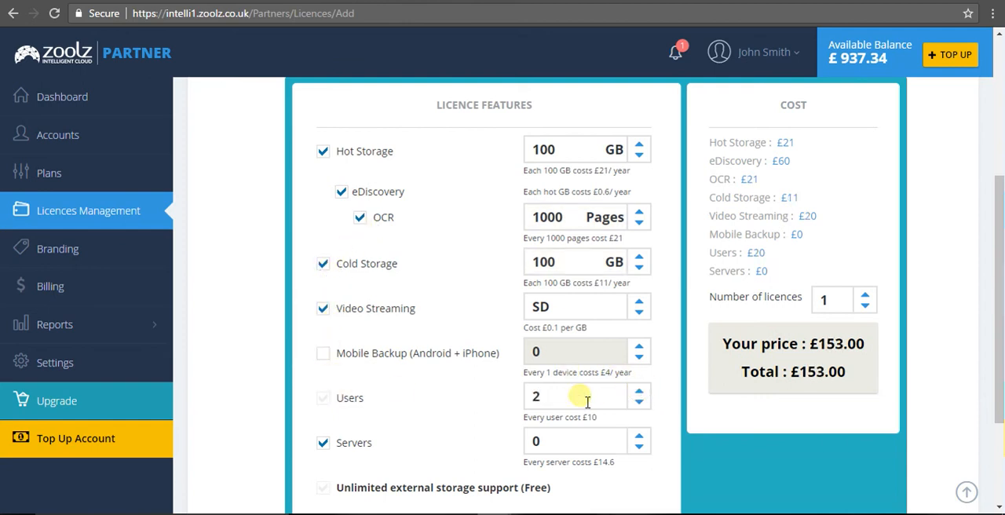
type("9")
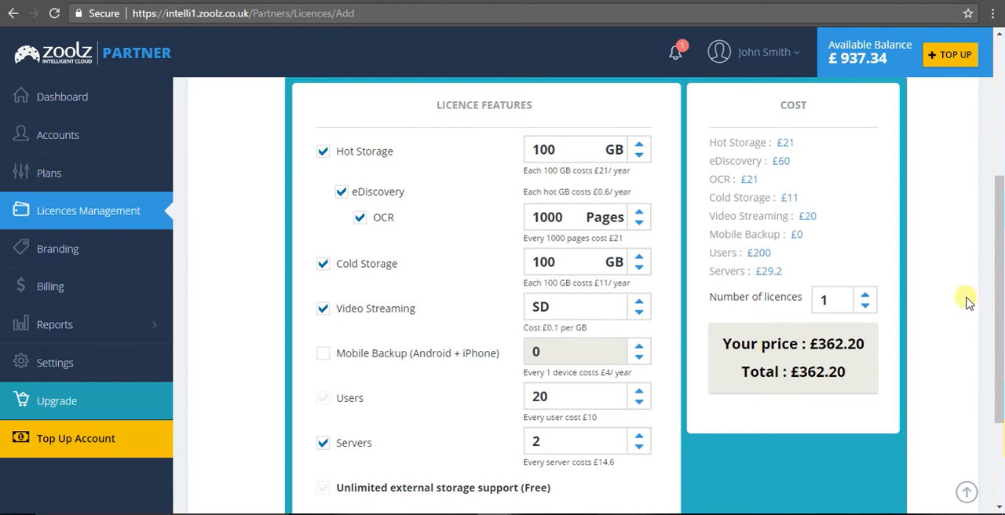
scroll("down", 3)
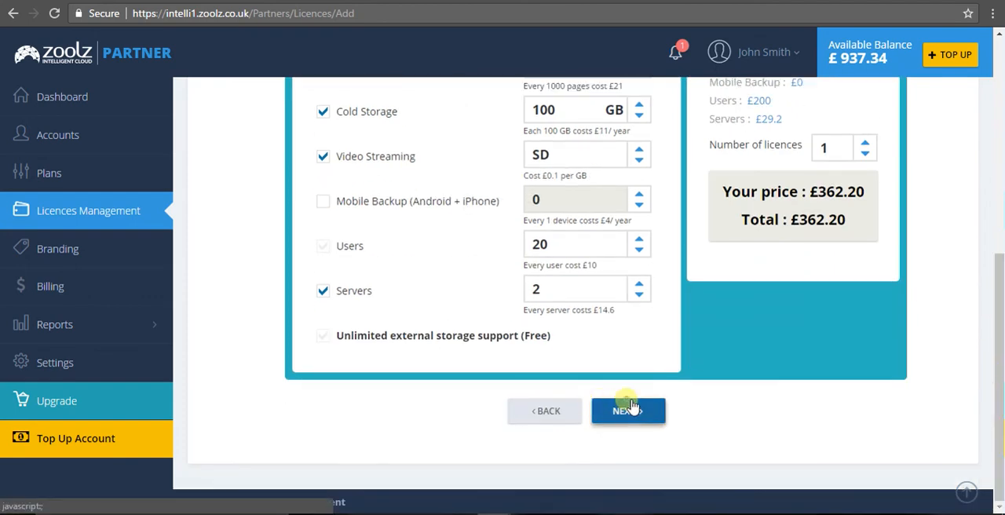
left_click(628, 410)
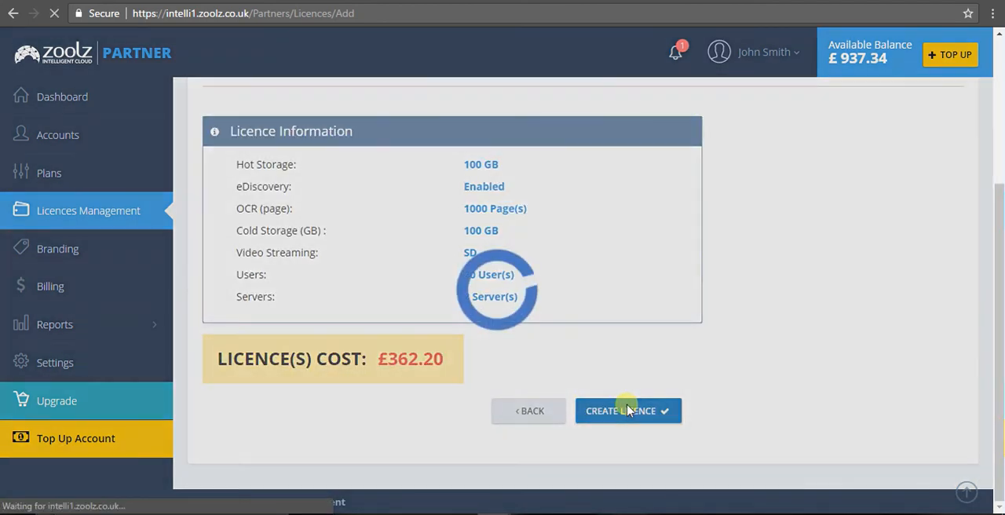
left_click(628, 412)
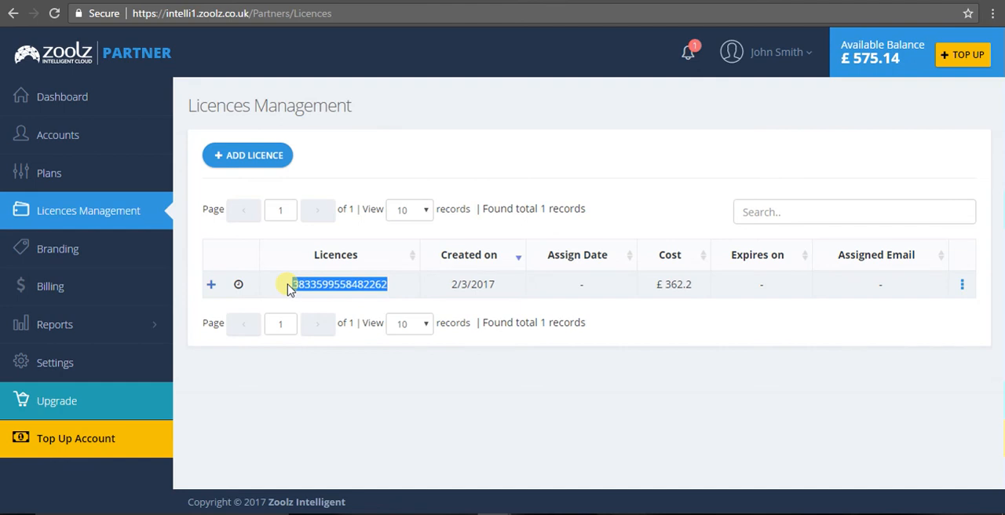
- Browse the billing records, collapsing and re-expanding the February entry
left_click(51, 286)
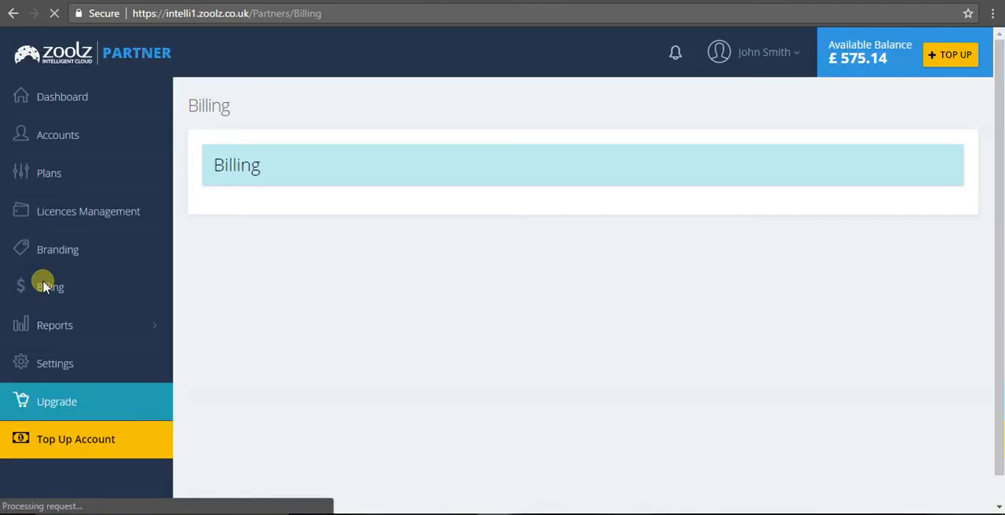
left_click(50, 286)
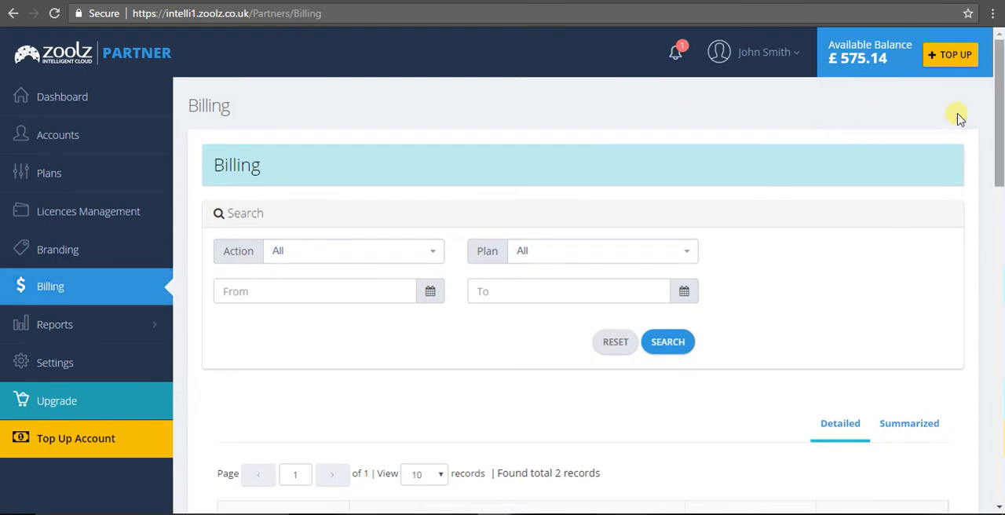
scroll("down", 3)
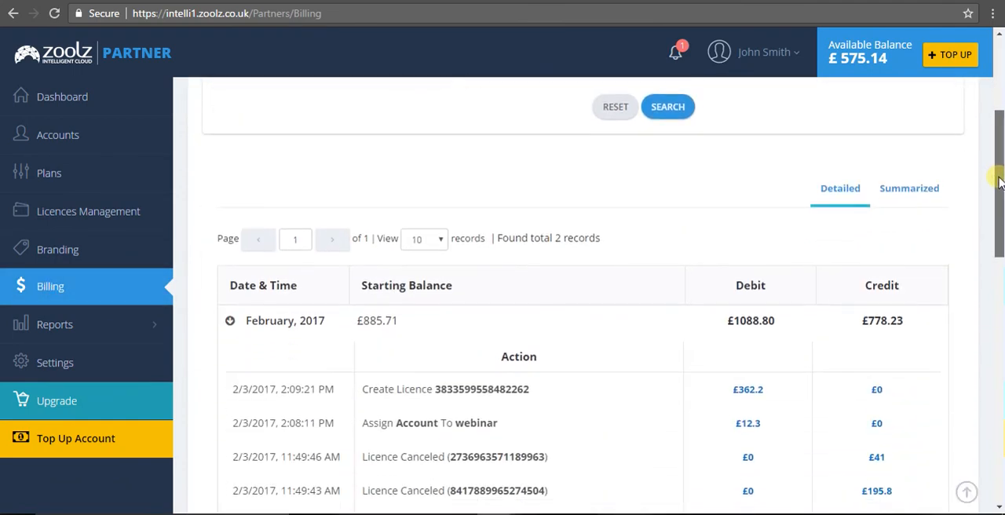
scroll("down", 3)
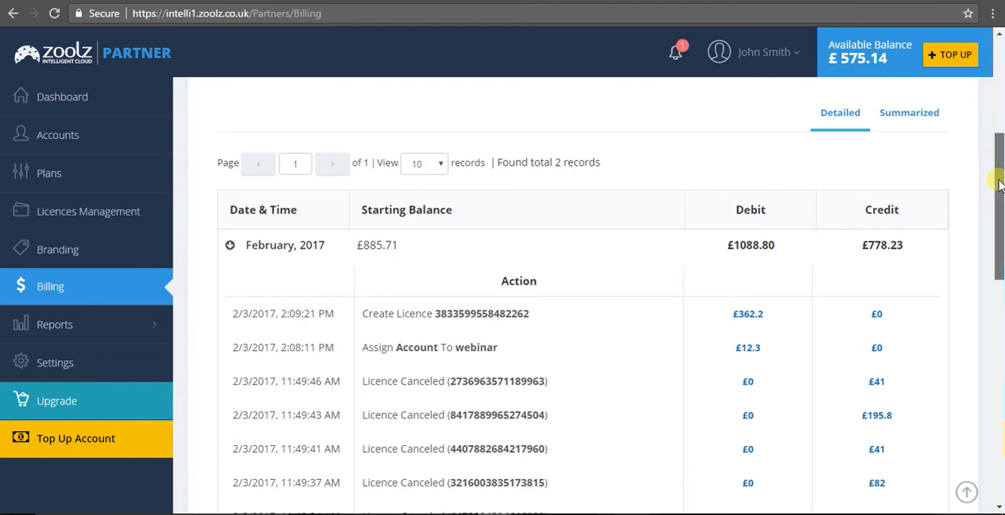
scroll("down", 3)
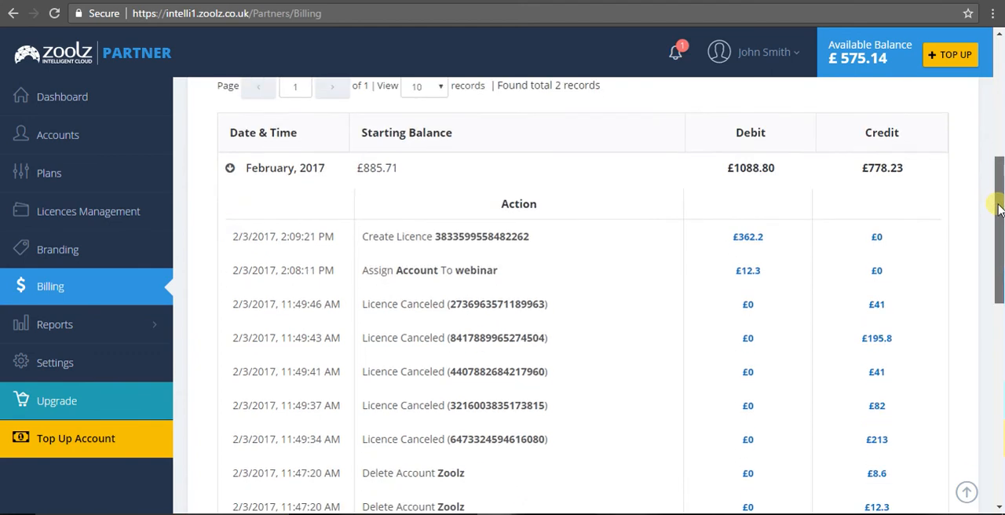
double_click(369, 167)
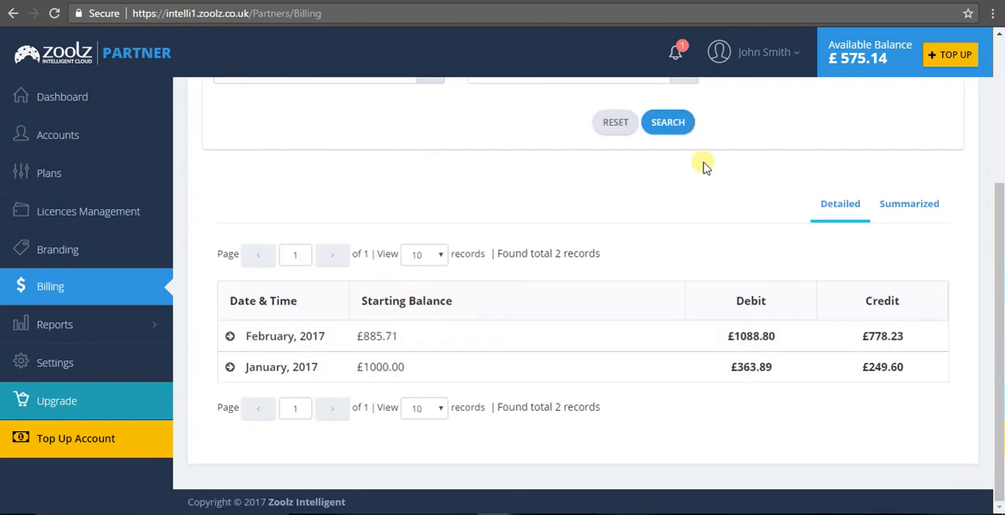
left_click(230, 336)
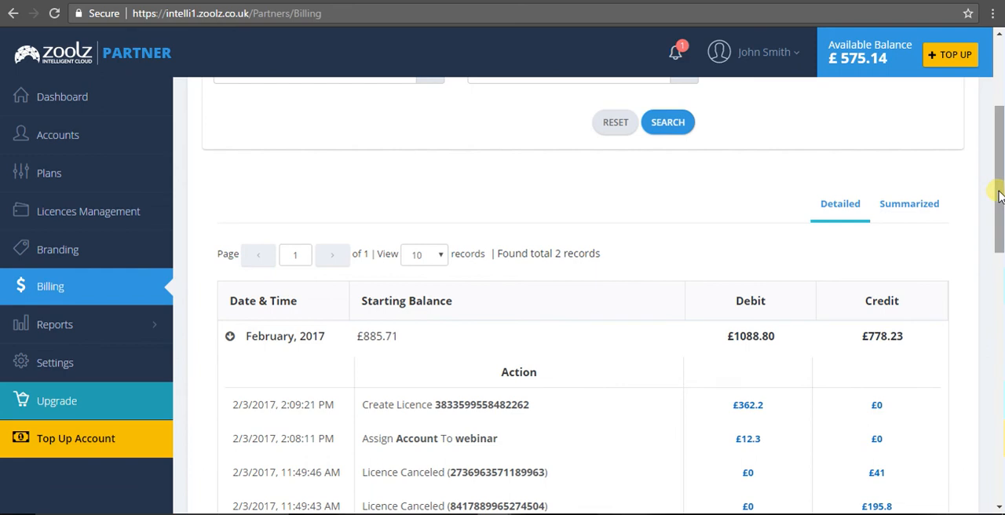
scroll("down", 3)
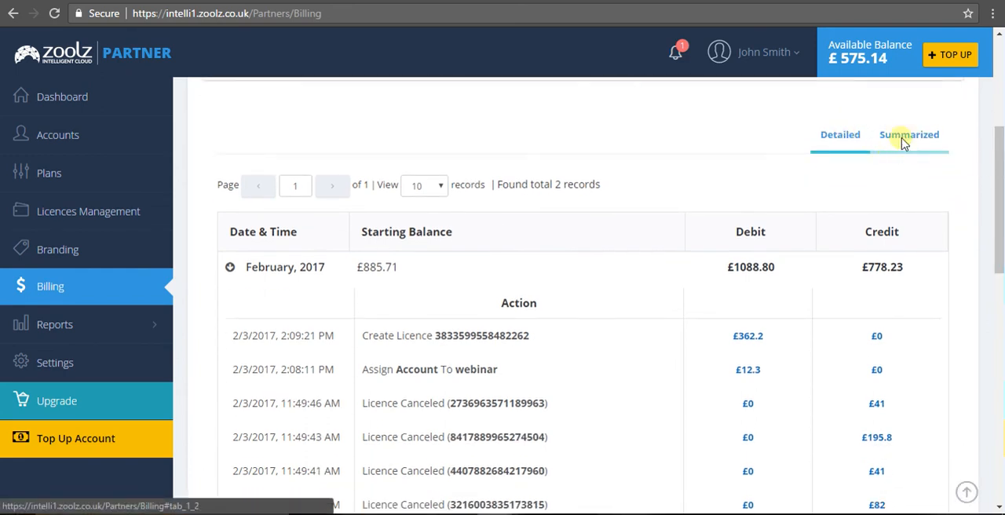
- Switch billing to the summarized view listing February and January totals
left_click(908, 135)
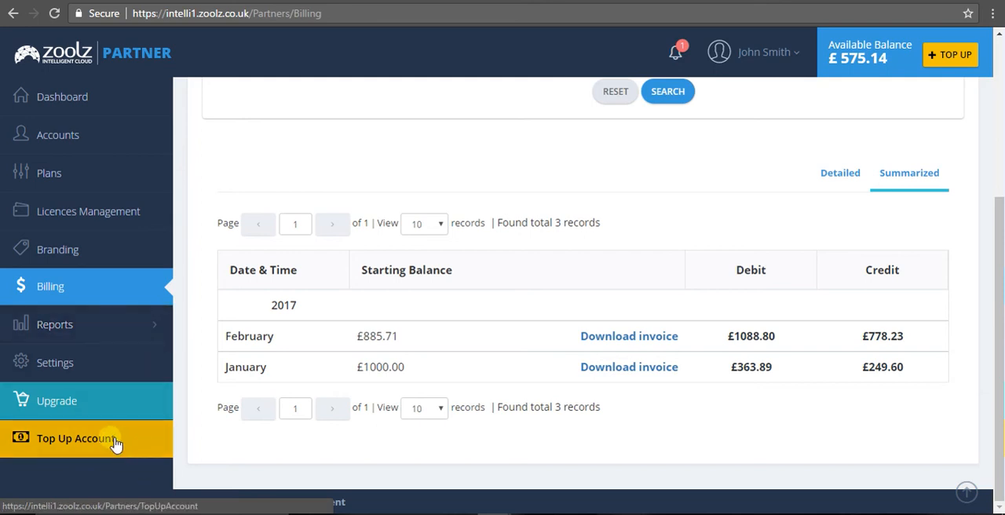
mouse_move(102, 443)
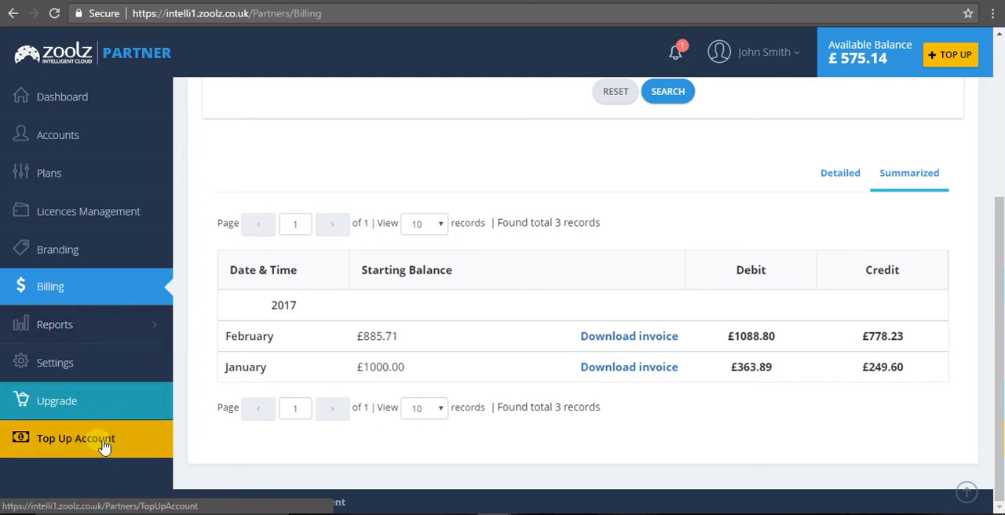
- Go to Top Up Account and browse the credit amounts, leaving £200 selected
left_click(76, 438)
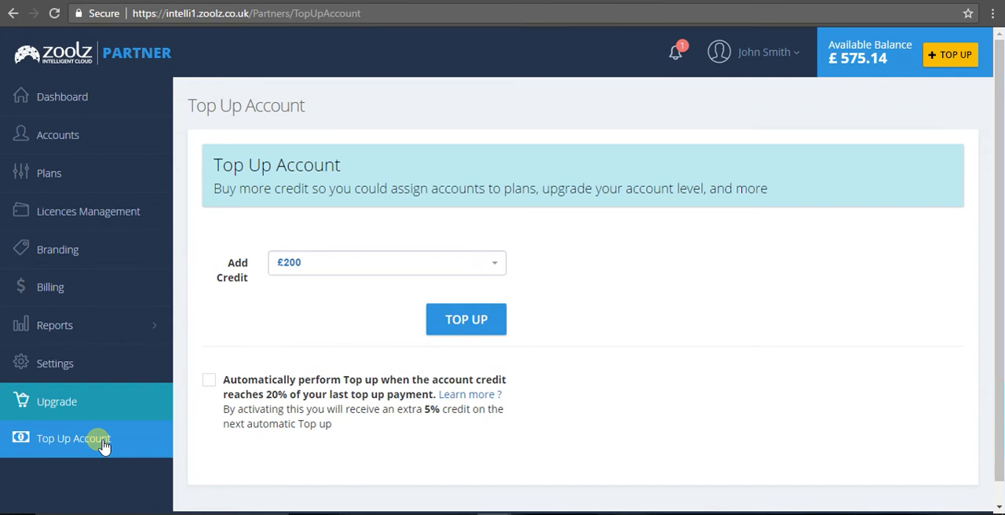
left_click(385, 262)
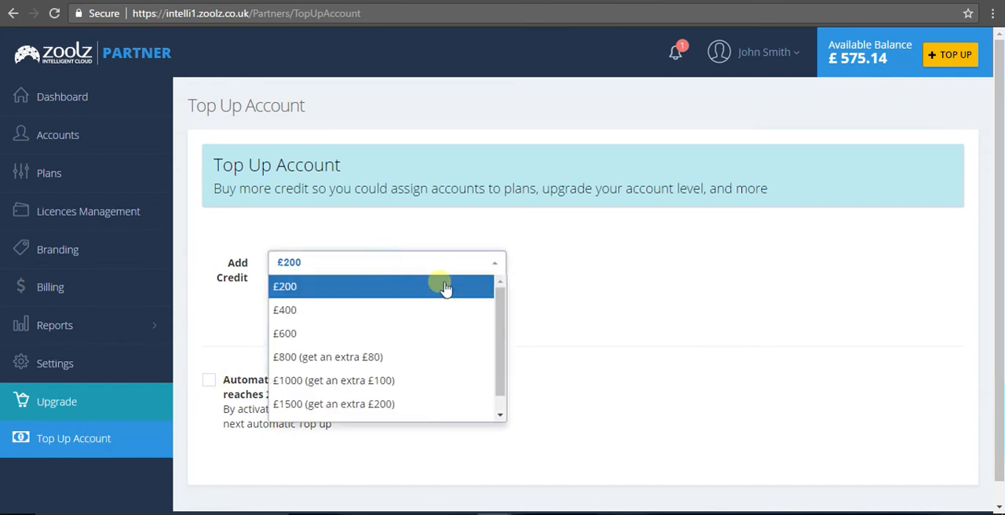
scroll("down", 3)
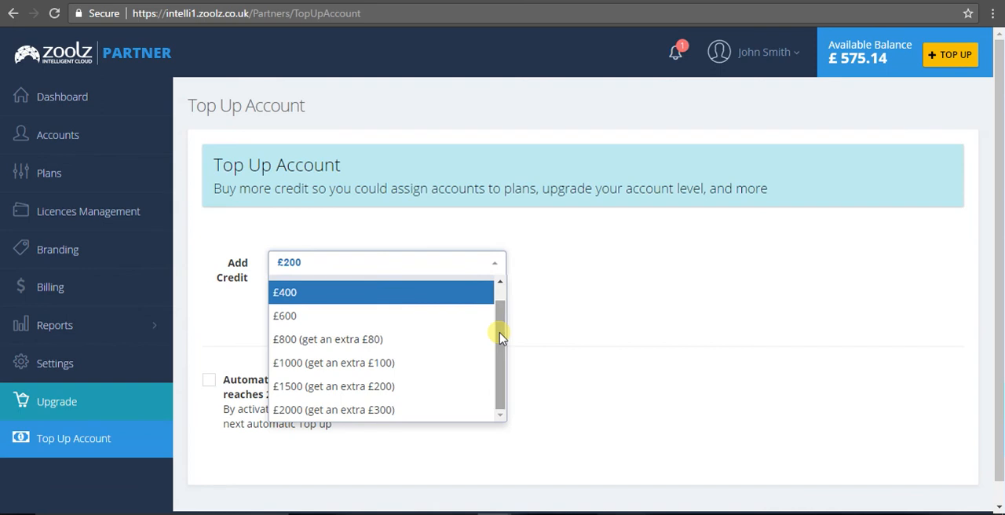
mouse_move(547, 327)
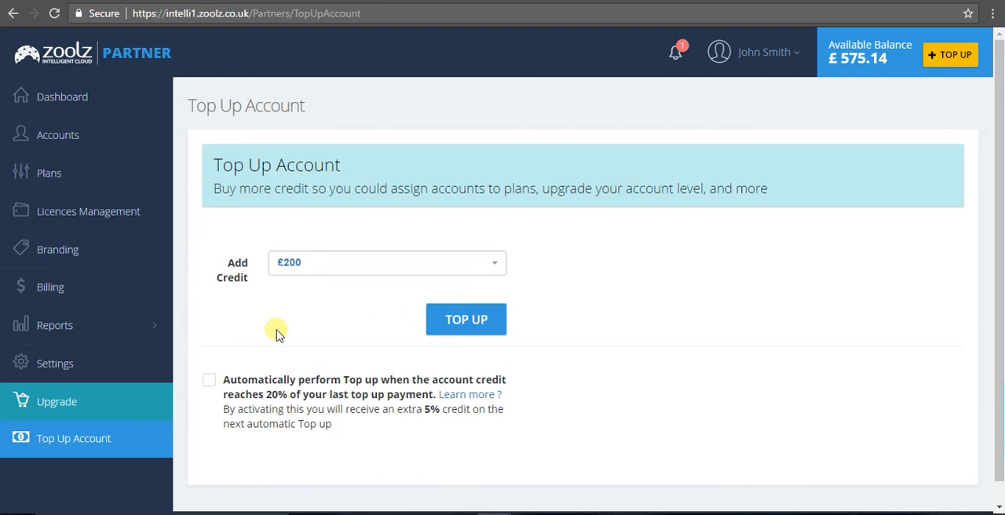
mouse_move(239, 345)
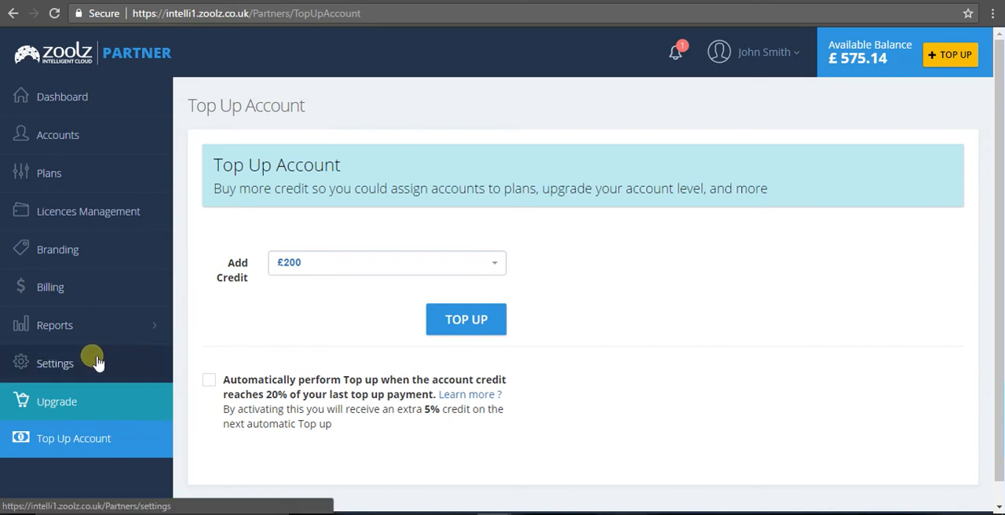
- In Settings, set the no-backup alert interval to 10 days
left_click(55, 363)
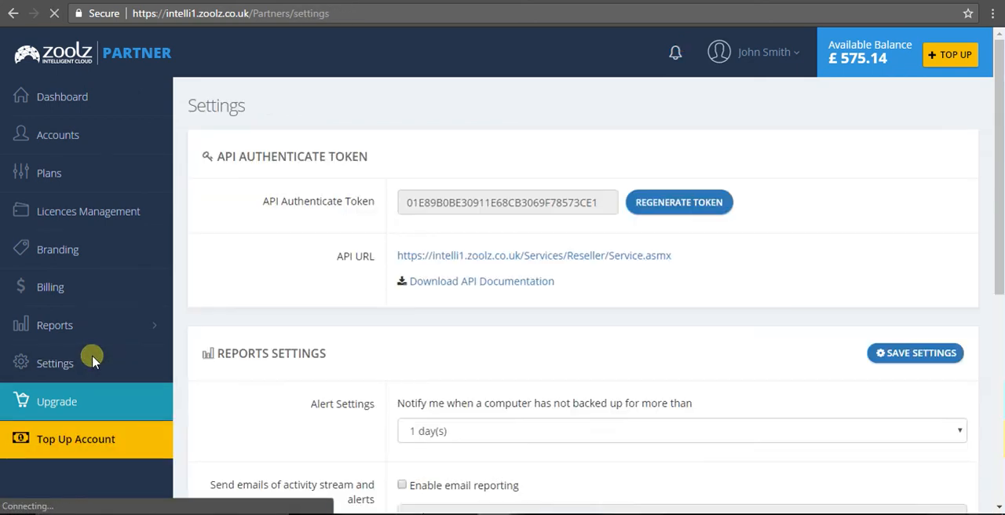
scroll("down", 3)
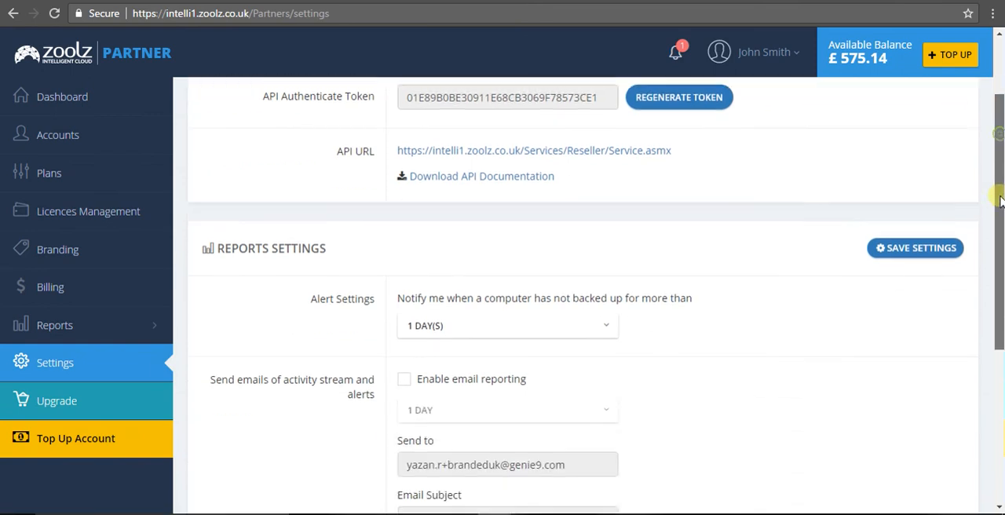
scroll("down", 3)
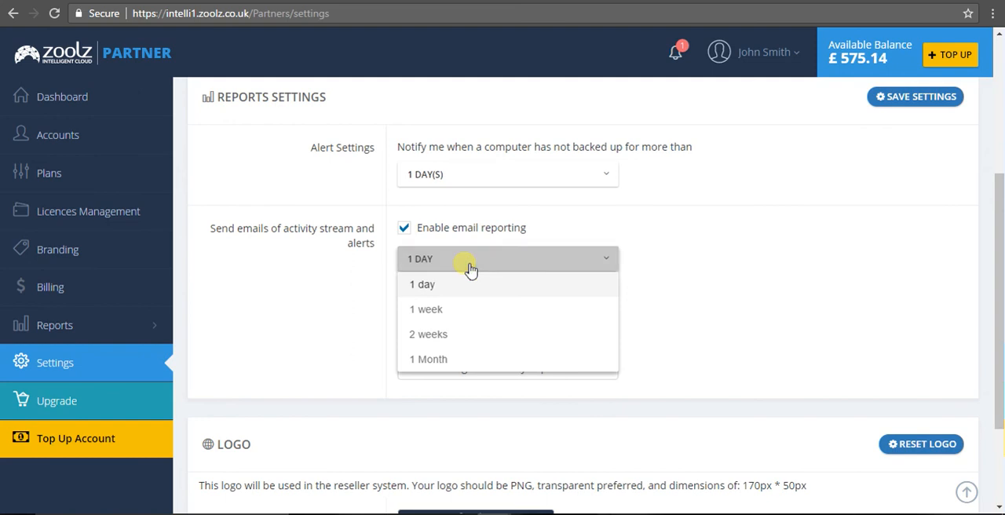
mouse_move(467, 308)
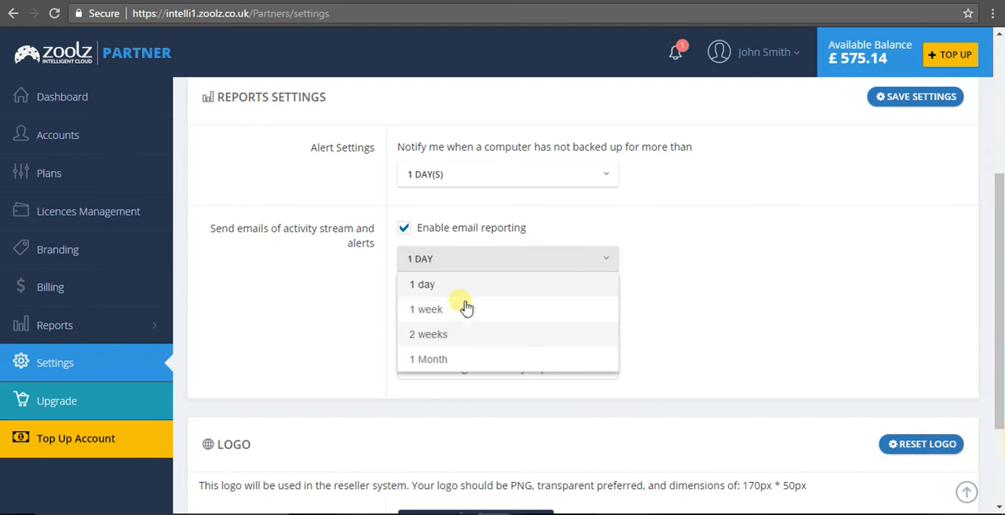
mouse_move(563, 174)
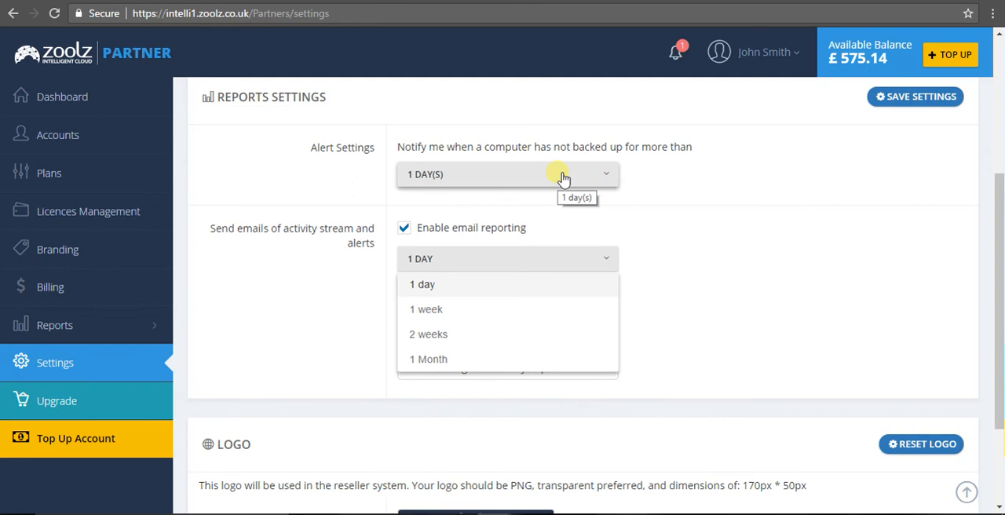
left_click(507, 173)
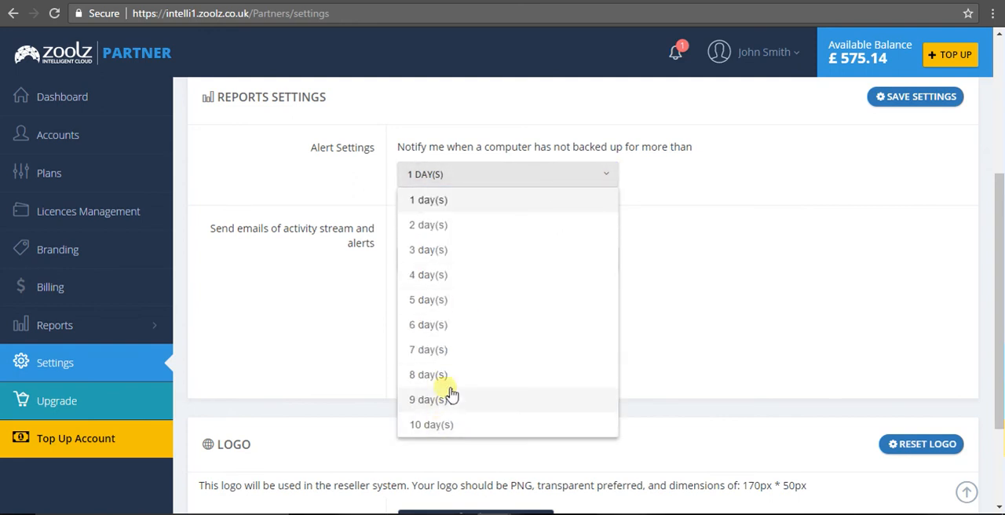
left_click(430, 425)
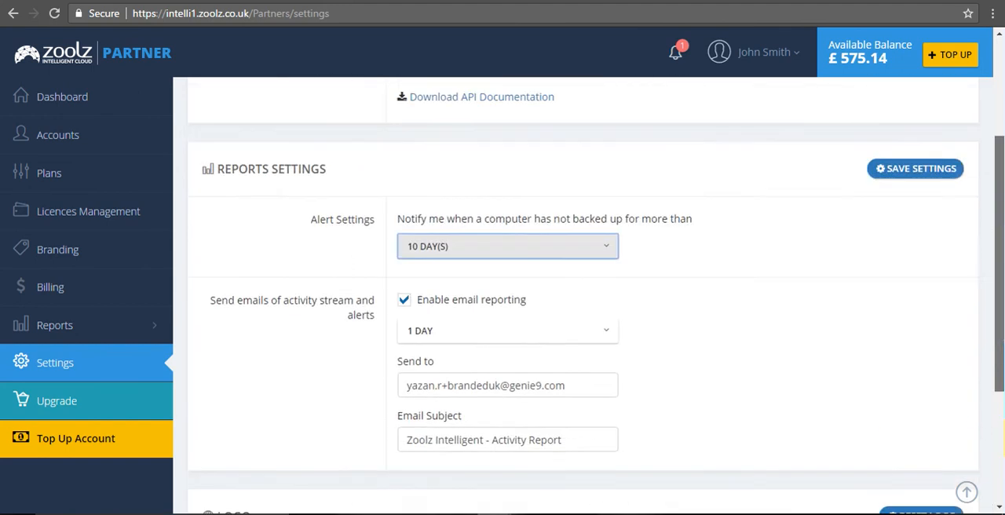
scroll("up", 3)
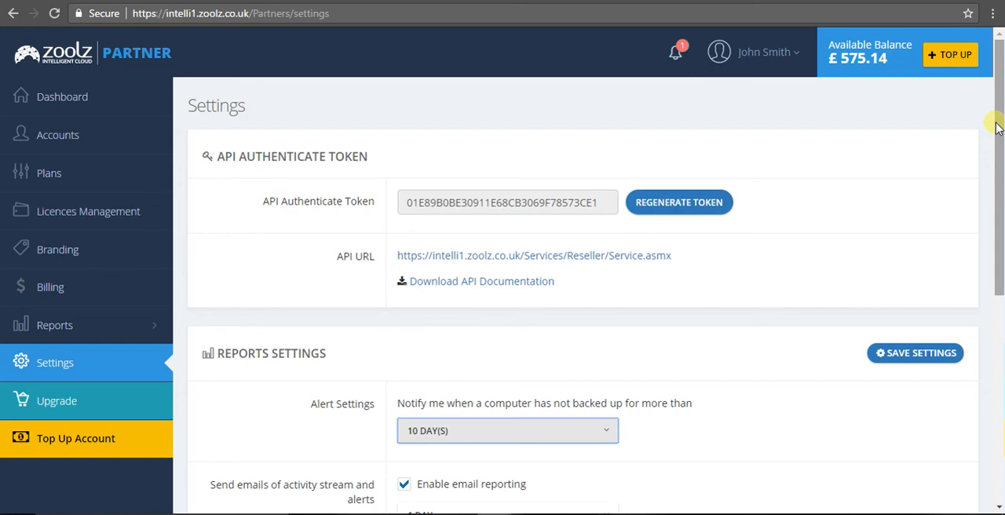
- Show and dismiss the account options menu
left_click(764, 52)
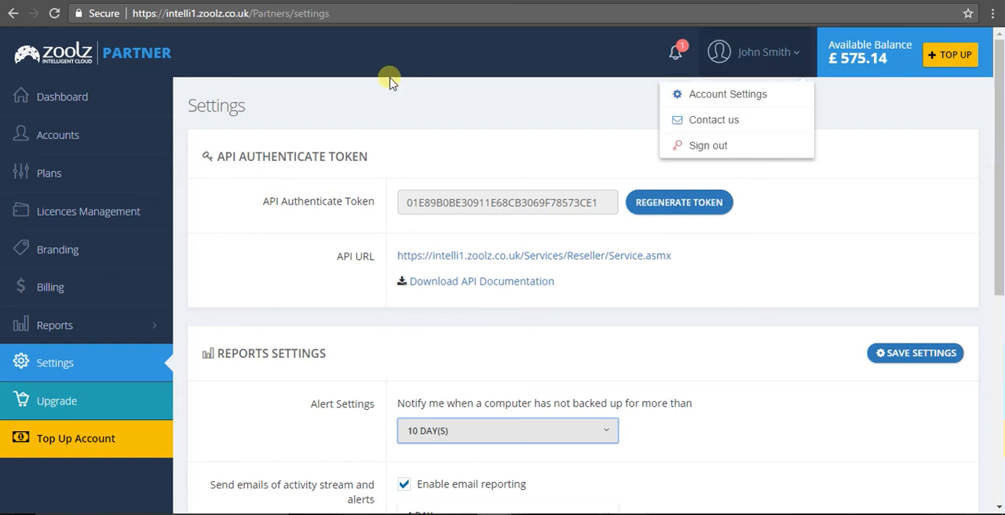
left_click(63, 95)
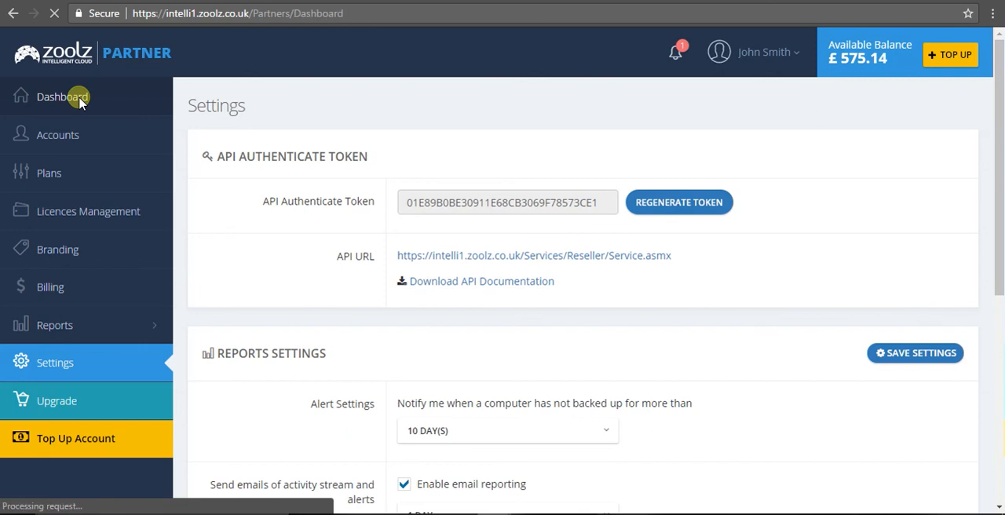
- Return to the account dashboard to review account and on-boarding information
left_click(63, 96)
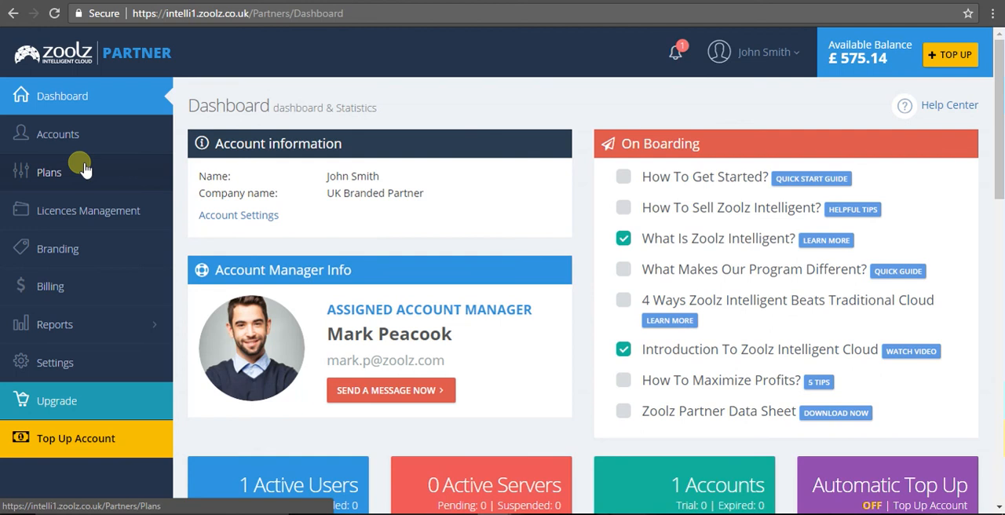
mouse_move(848, 282)
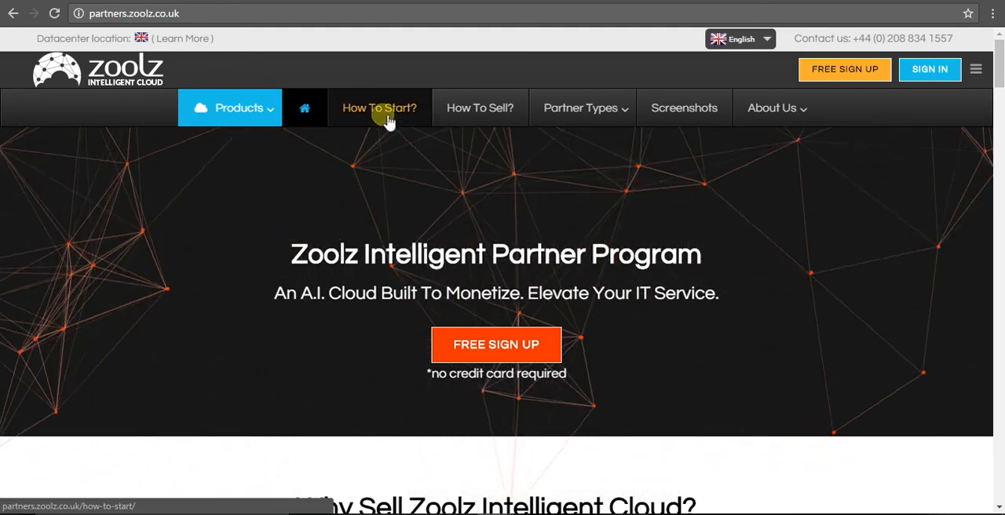
- Visit How To Start? then How To Sell?, scrolling to the industries partners can supply
left_click(380, 107)
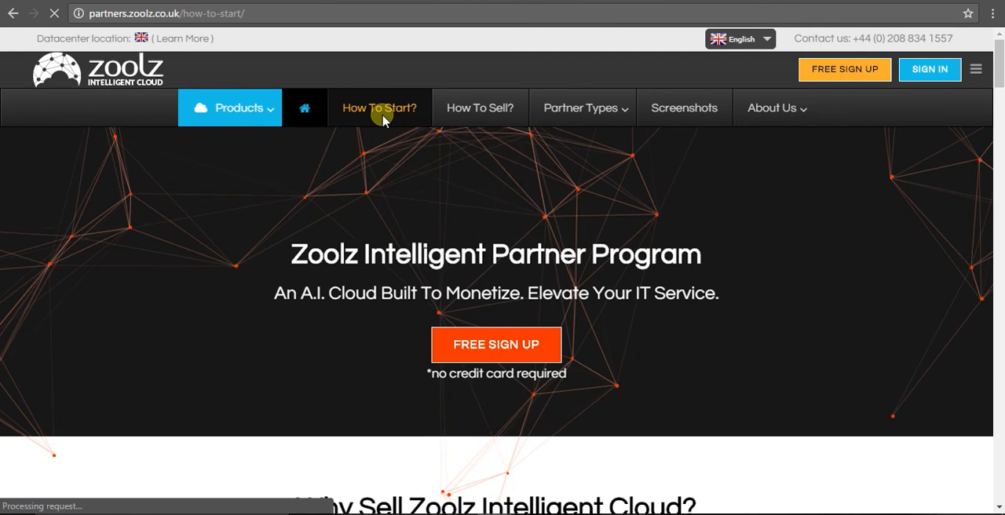
left_click(380, 106)
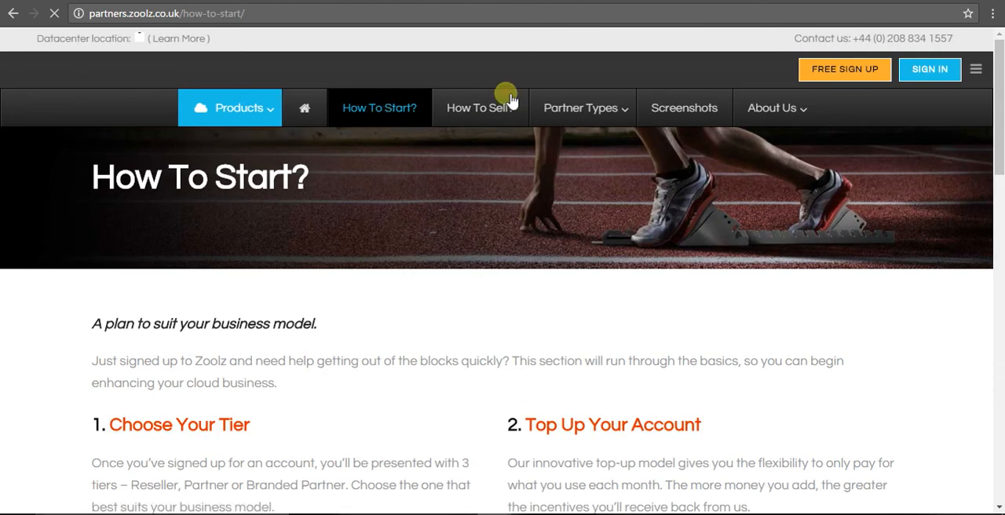
left_click(481, 107)
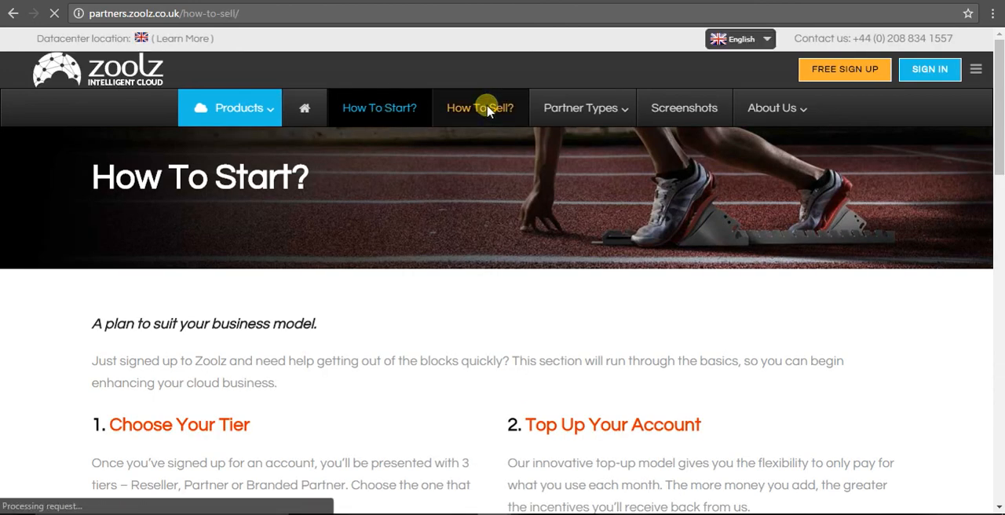
left_click(481, 107)
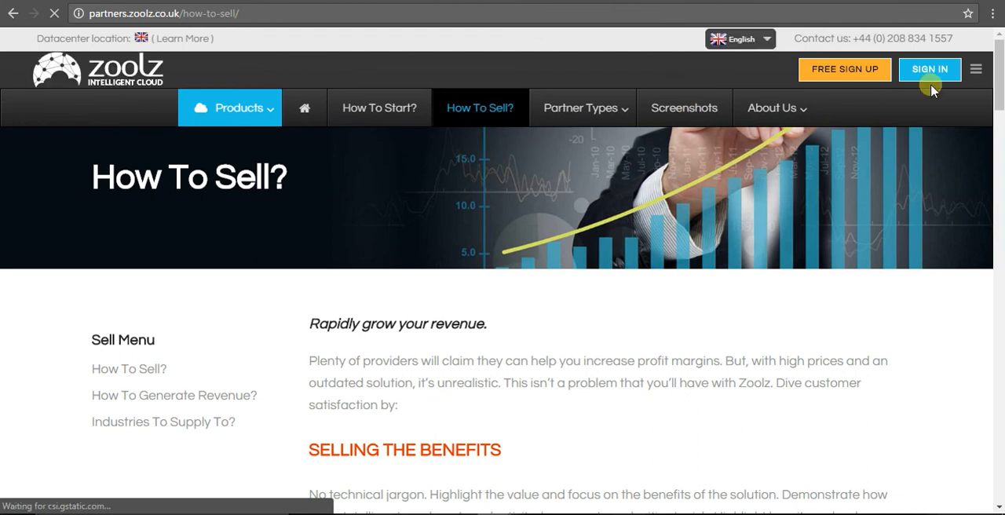
scroll("down", 3)
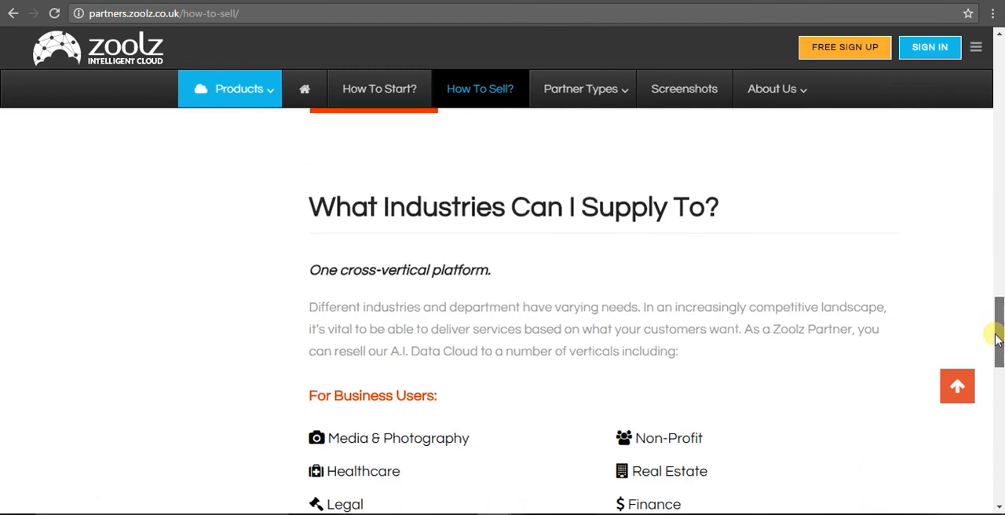
scroll("down", 3)
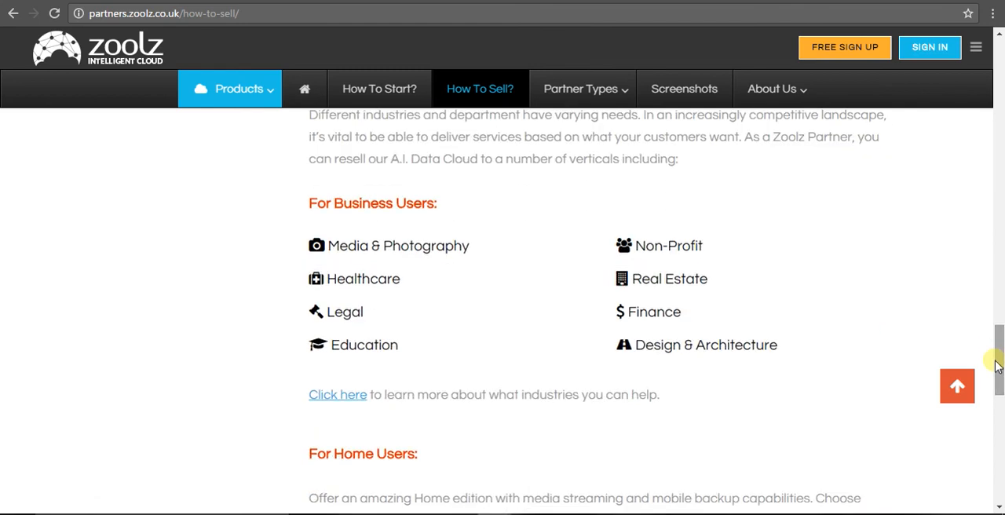